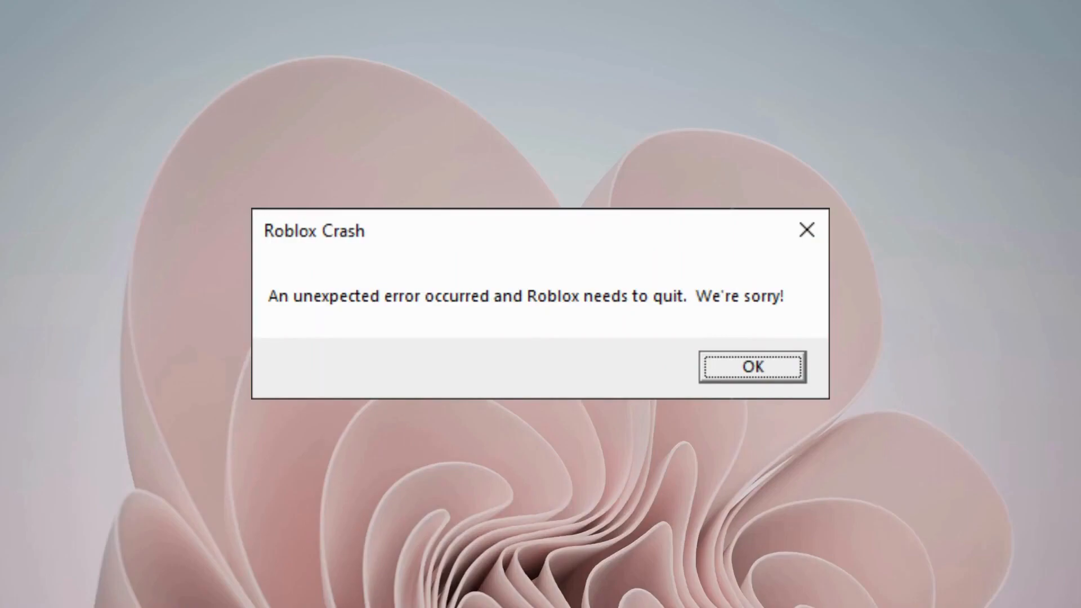
Step: Dismiss the Roblox Crash dialog with OK
{"action": "left_click", "coordinate": [751, 366]}
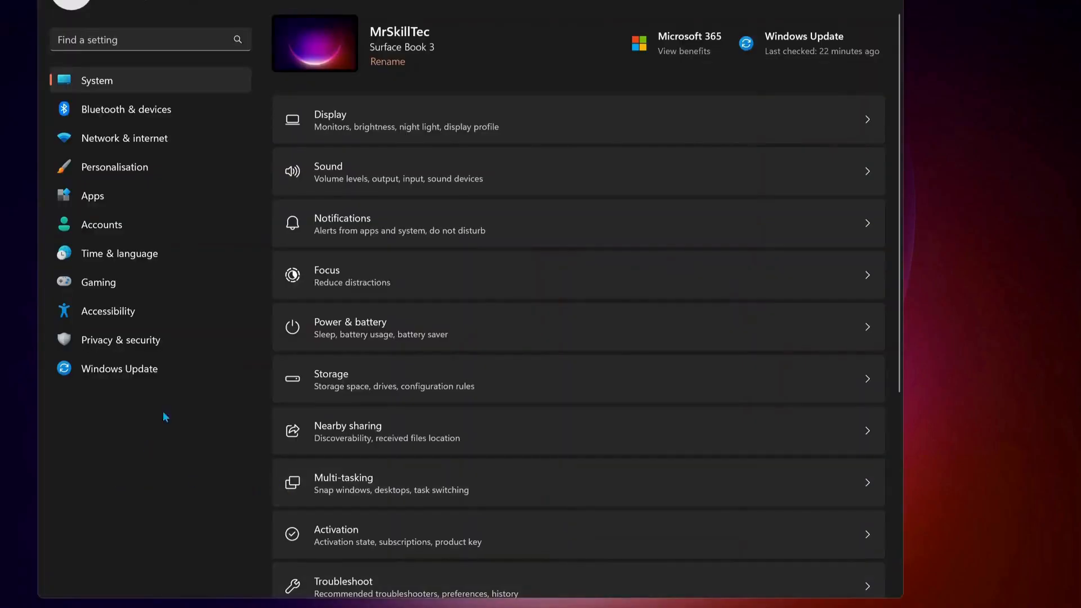
Step: Go to the Windows Update page in Settings
{"action": "left_click", "coordinate": [118, 368]}
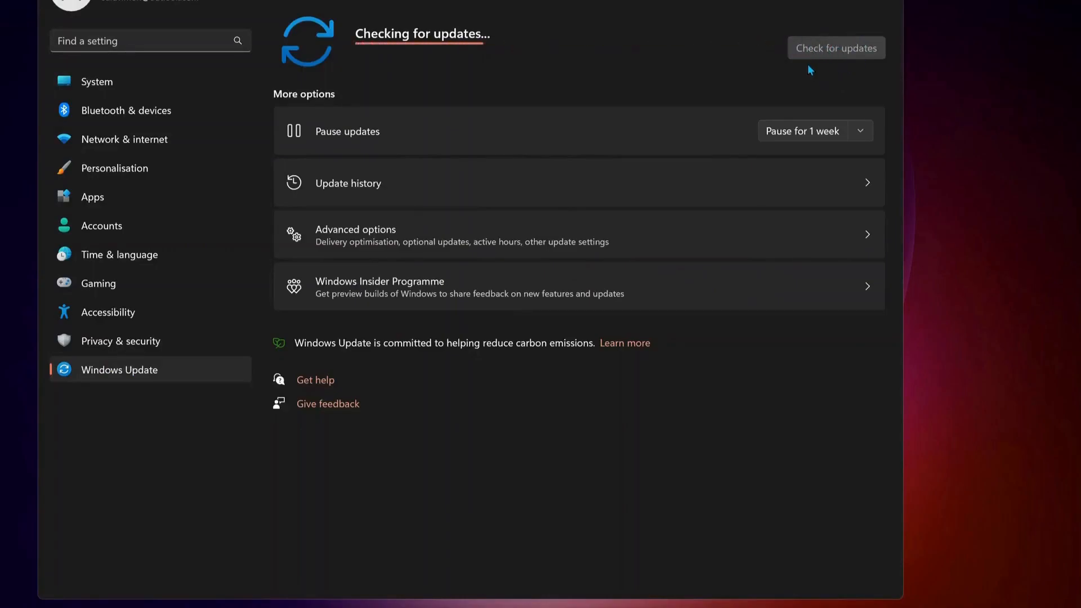
{"action": "mouse_move", "coordinate": [386, 75]}
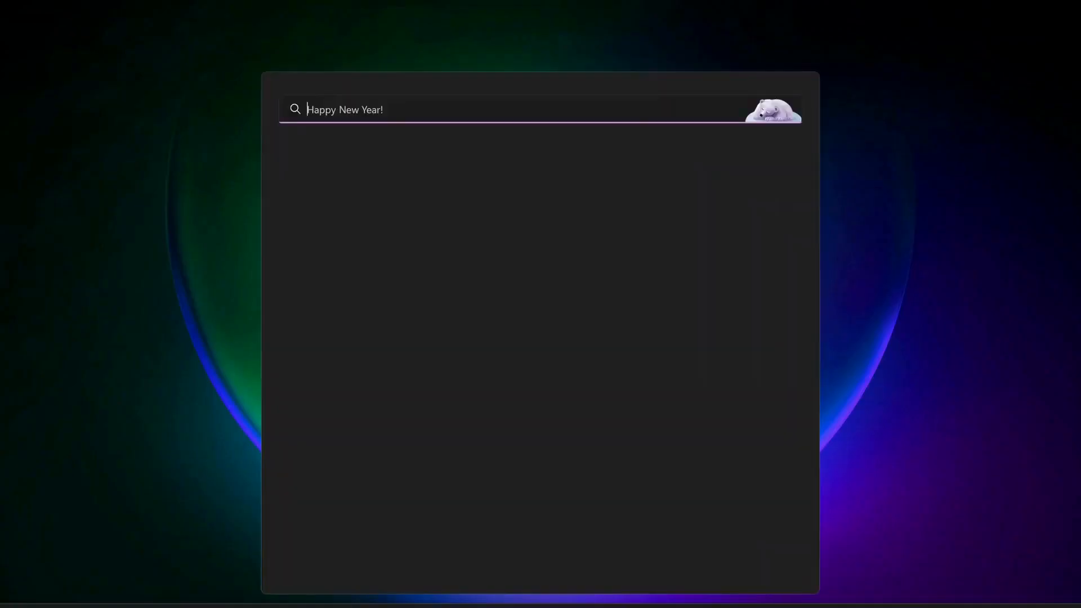
Step: Search 'cm' and launch Command Prompt as administrator
{"action": "type", "text": "cm"}
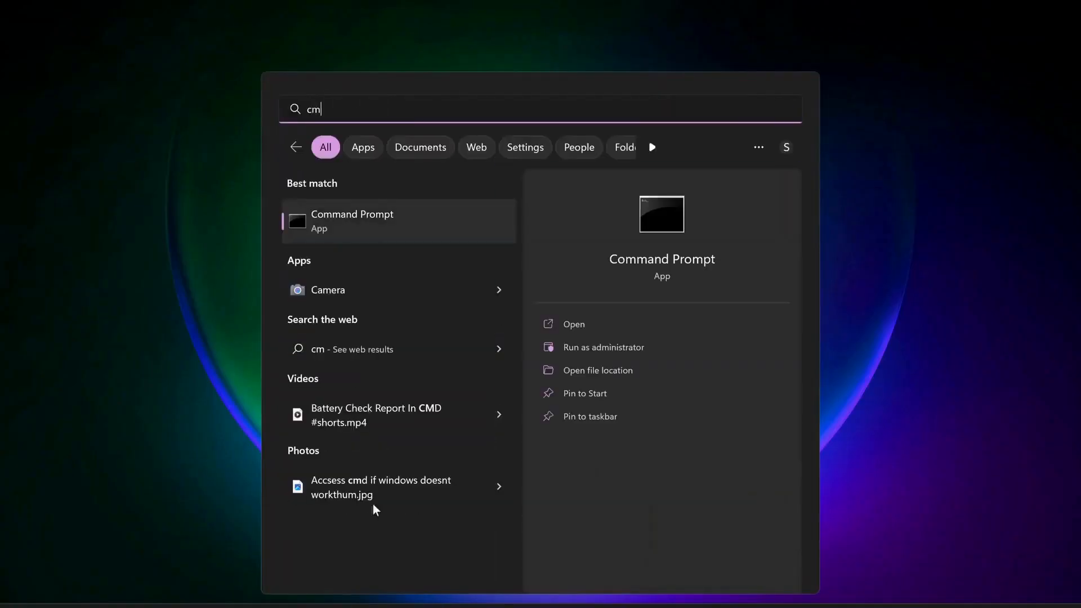
{"action": "mouse_move", "coordinate": [616, 354]}
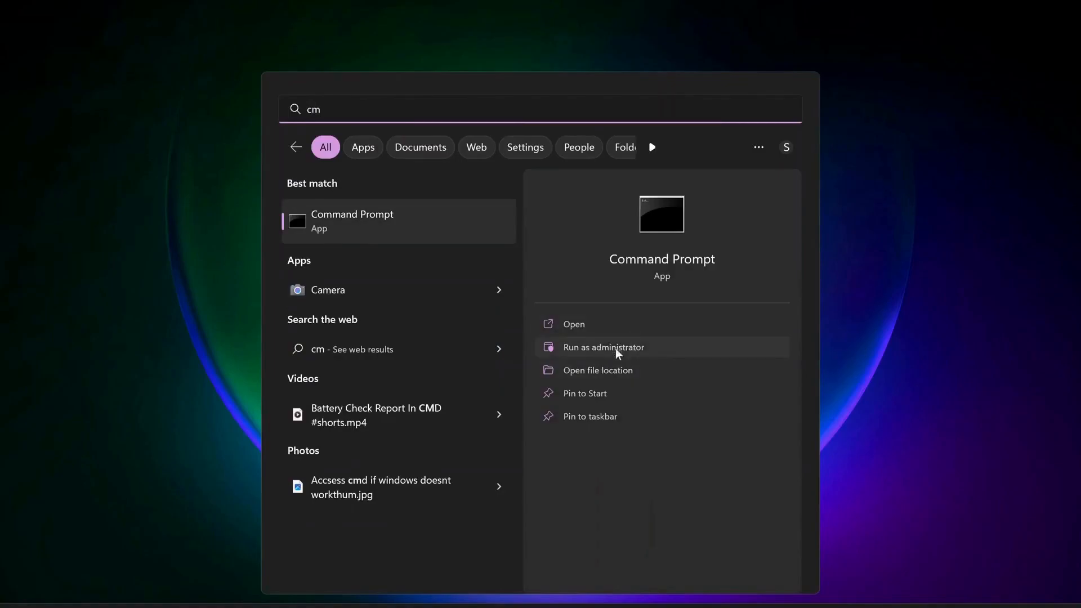
{"action": "left_click", "coordinate": [602, 347]}
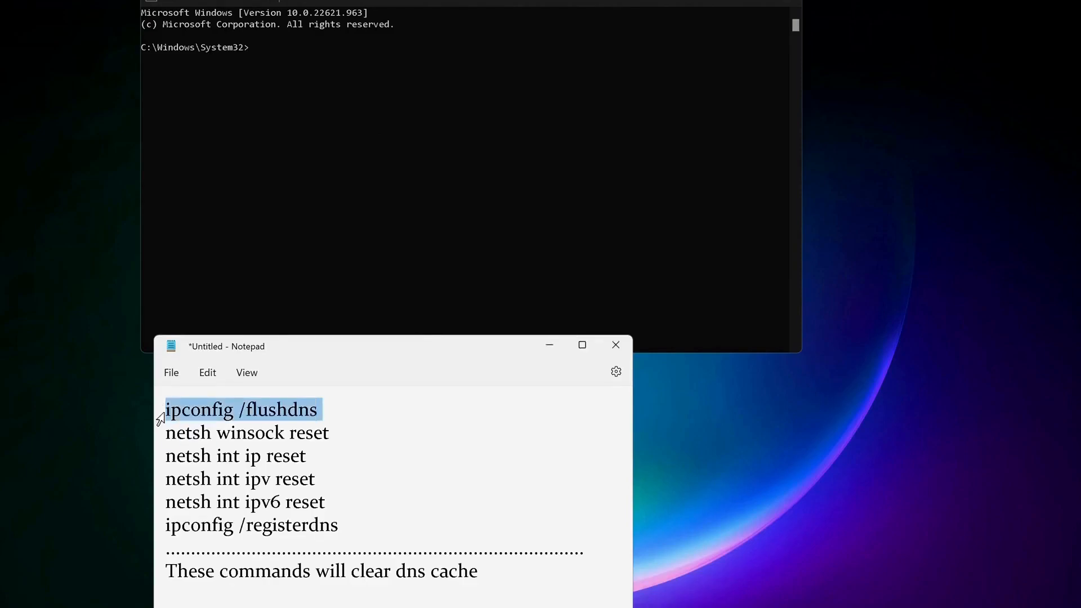
{"action": "mouse_move", "coordinate": [338, 142]}
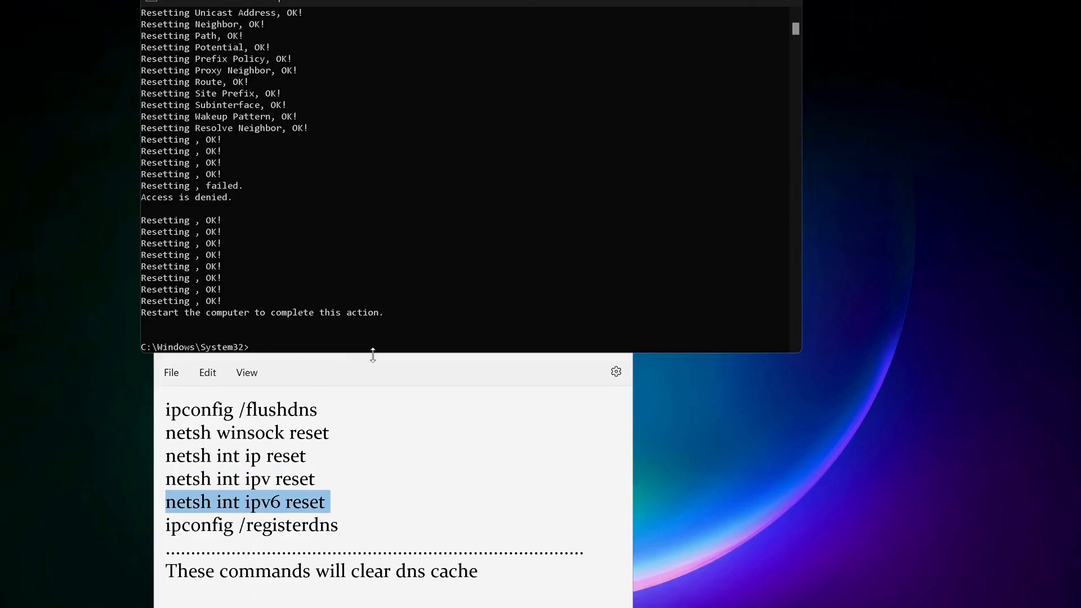
Step: Select the next network-reset command in the Notepad list for the admin prompt
{"action": "double_click", "coordinate": [292, 524]}
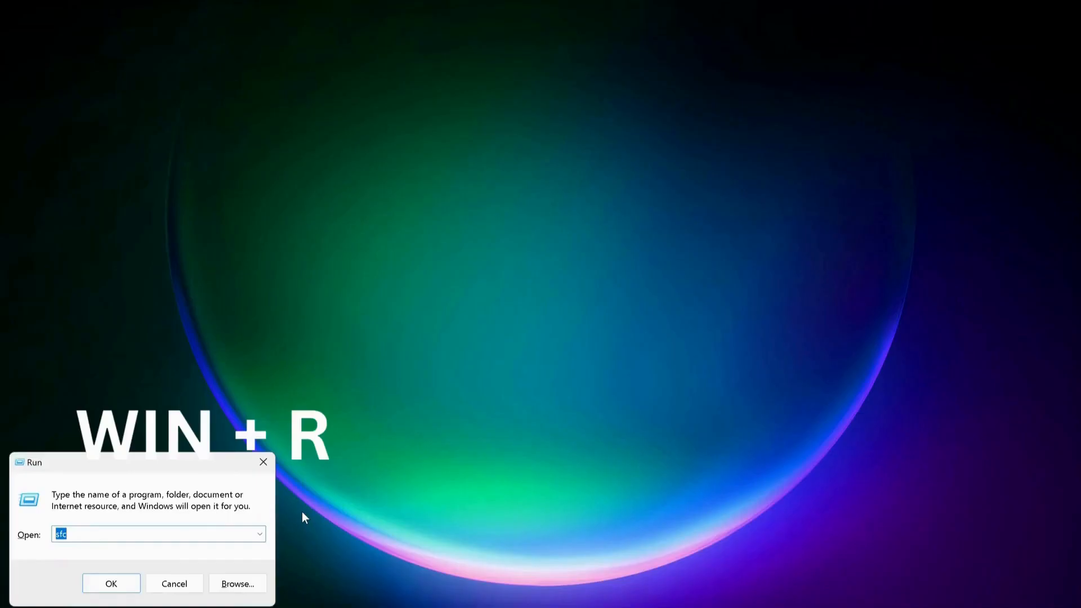
Step: Run cleanmgr and permanently delete the checked junk files on the C: drive
{"action": "type", "text": "cleanmgr"}
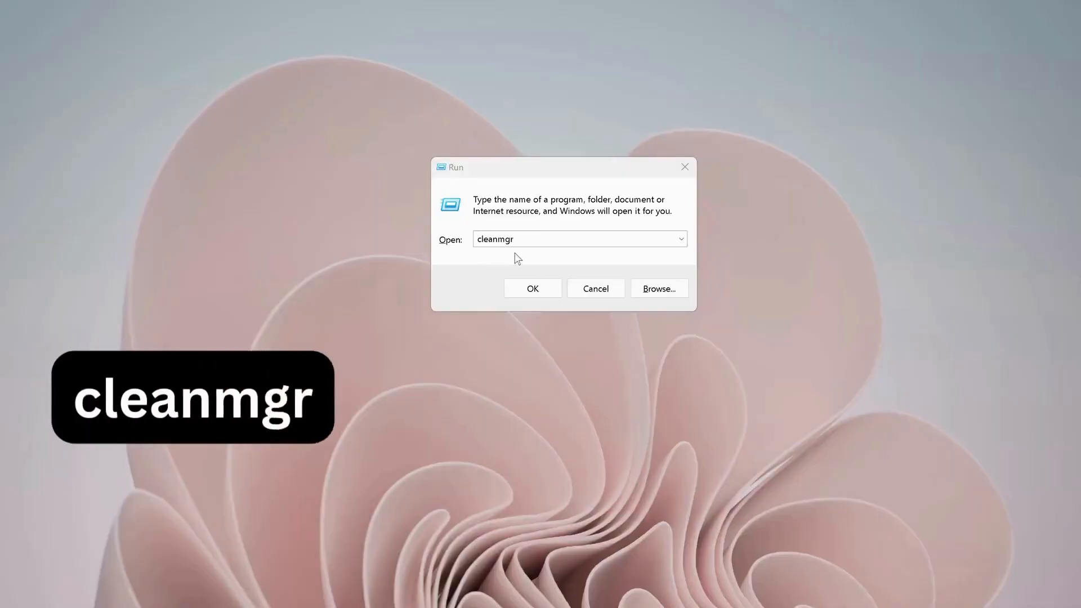
{"action": "left_click", "coordinate": [531, 288]}
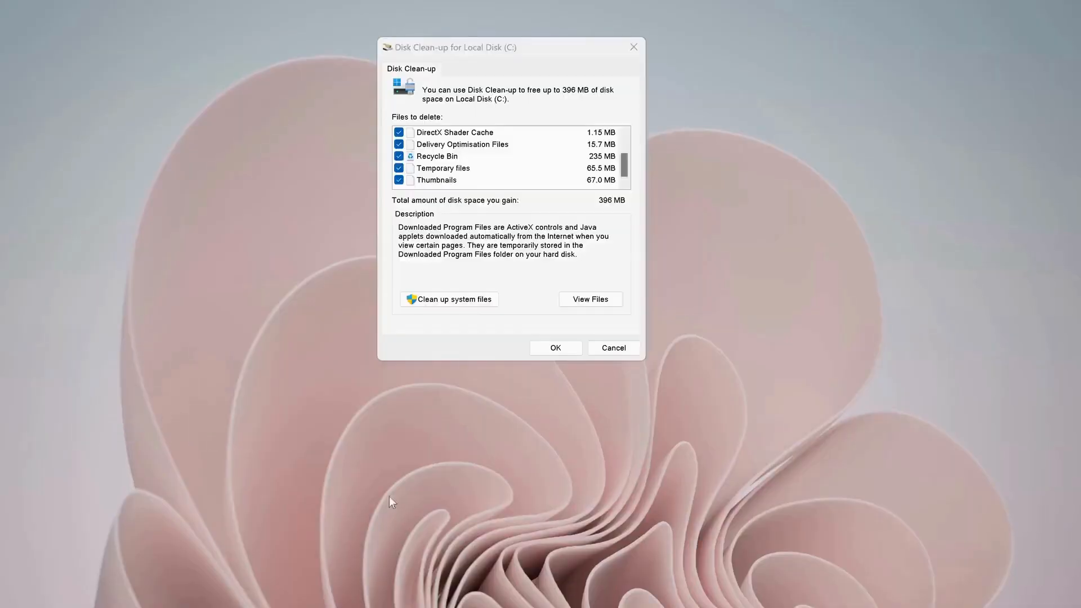
{"action": "mouse_move", "coordinate": [393, 192]}
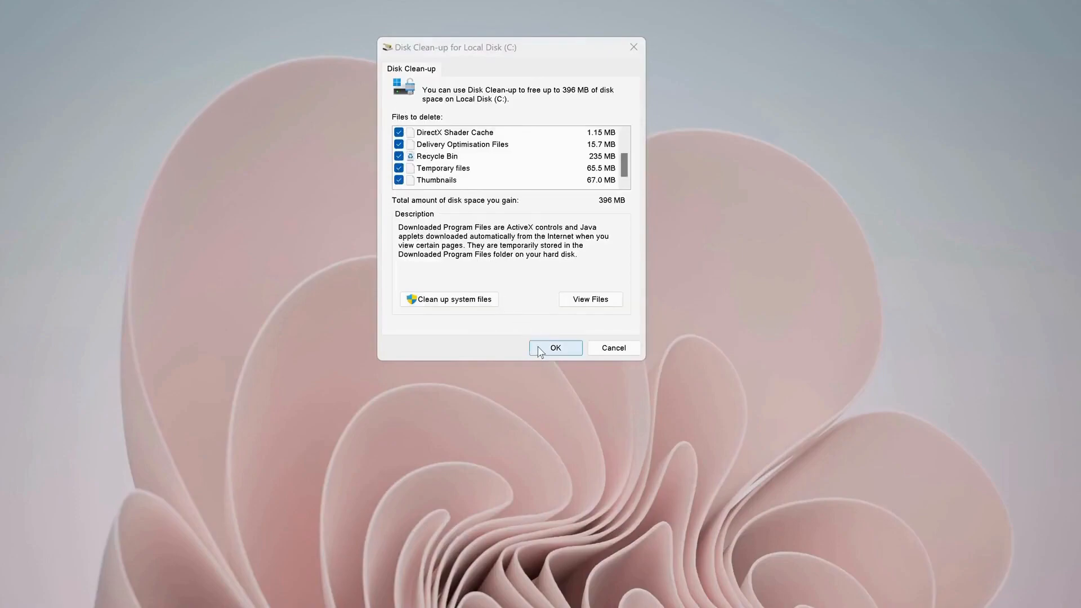
{"action": "left_click", "coordinate": [555, 348]}
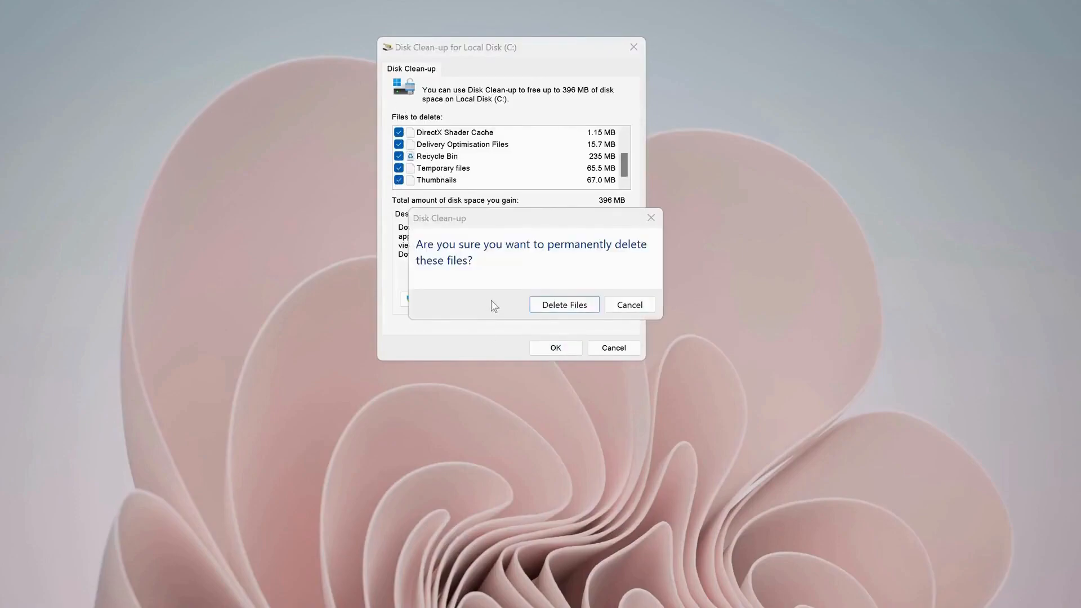
{"action": "left_click", "coordinate": [563, 305]}
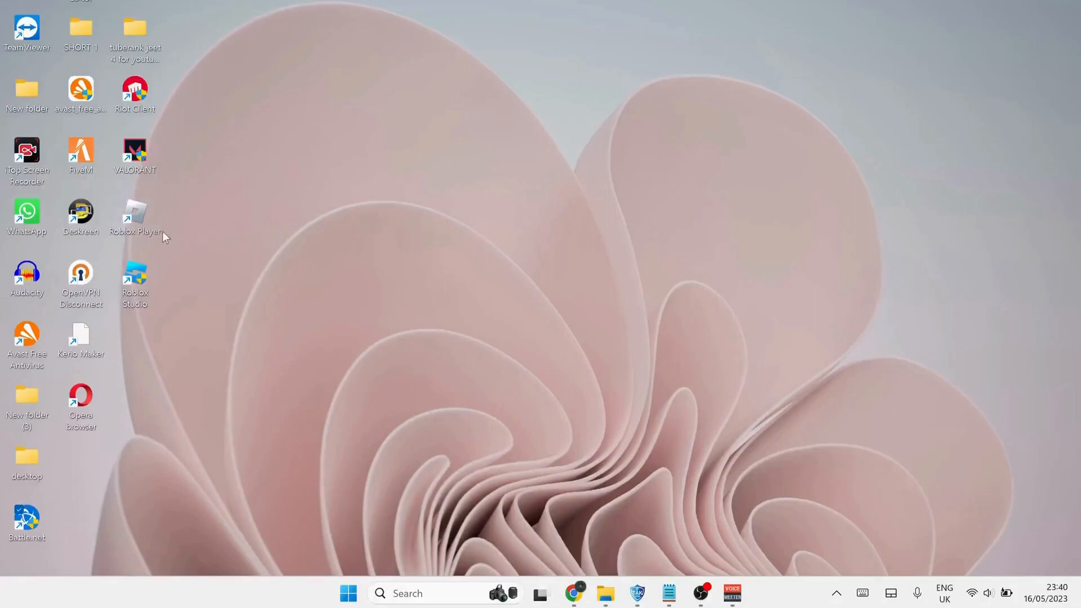
Step: Open the Roblox Player shortcut's Properties on the Compatibility tab
{"action": "left_click", "coordinate": [135, 212]}
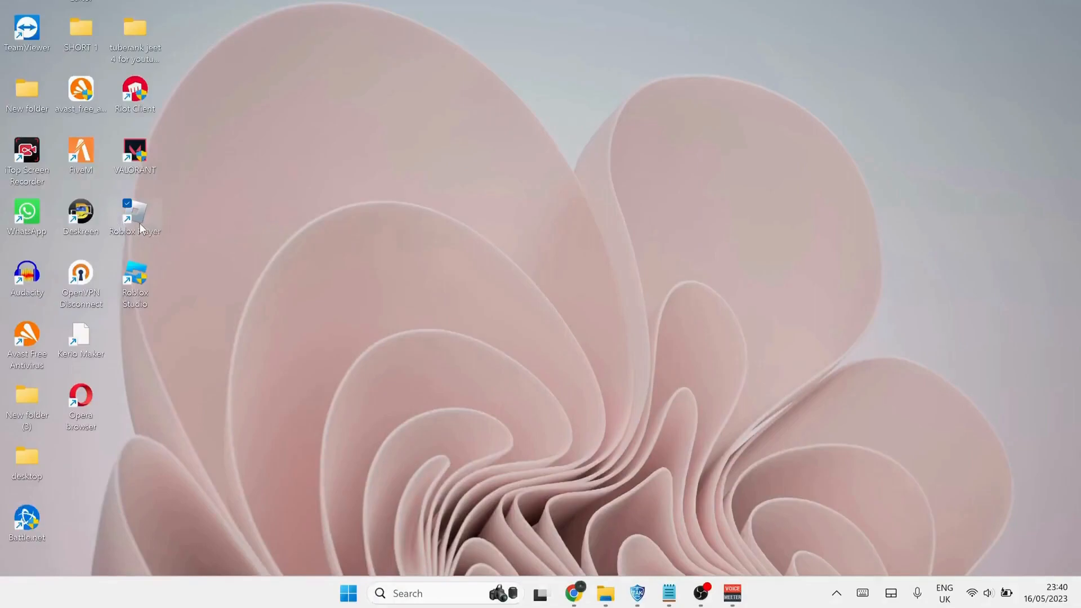
{"action": "right_click", "coordinate": [135, 212]}
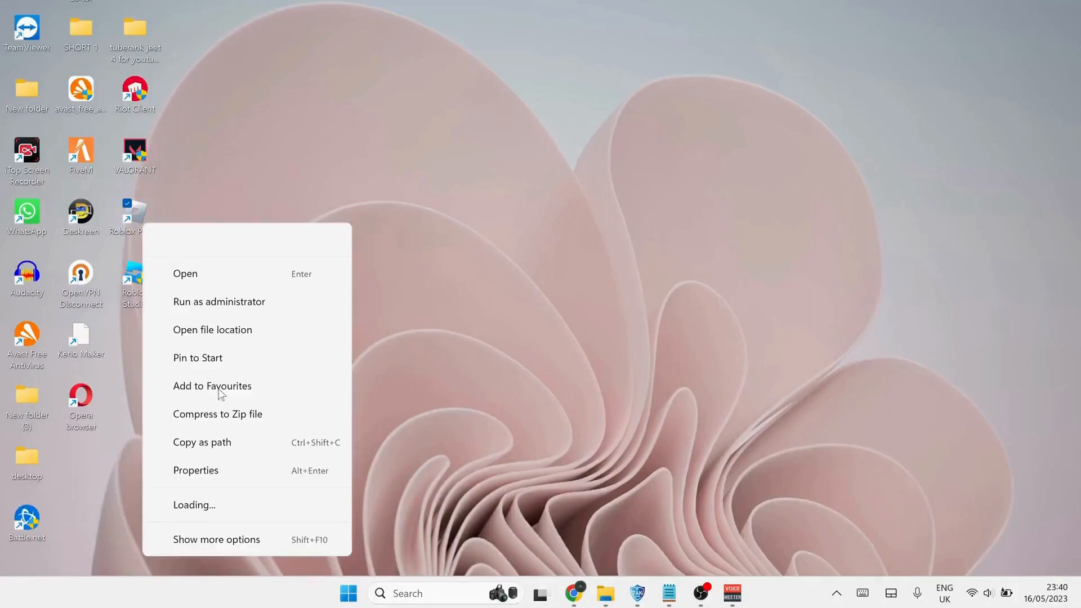
{"action": "left_click", "coordinate": [195, 471]}
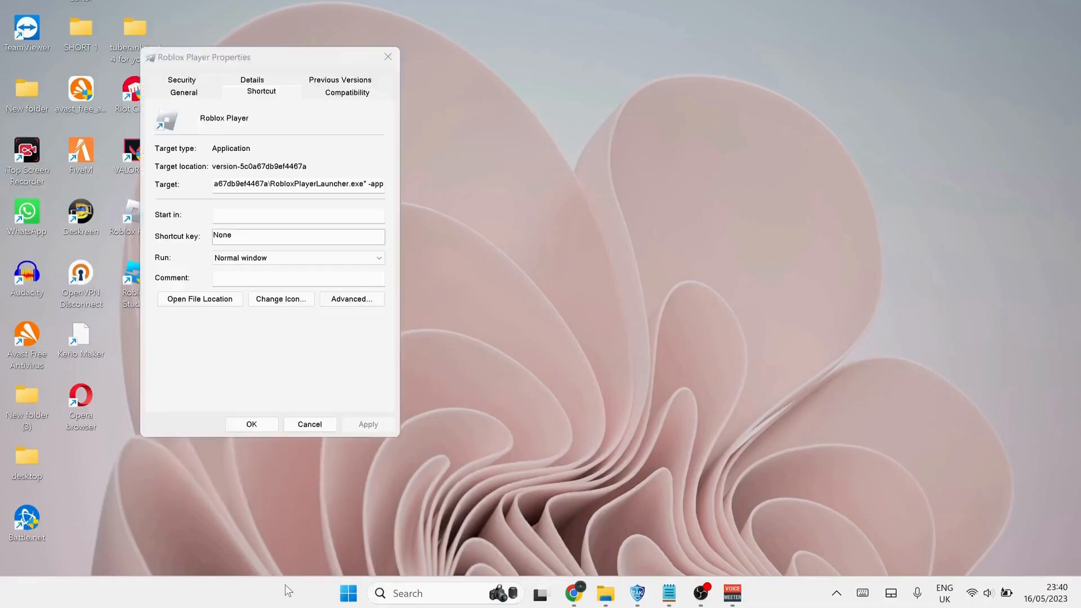
{"action": "left_click", "coordinate": [347, 92]}
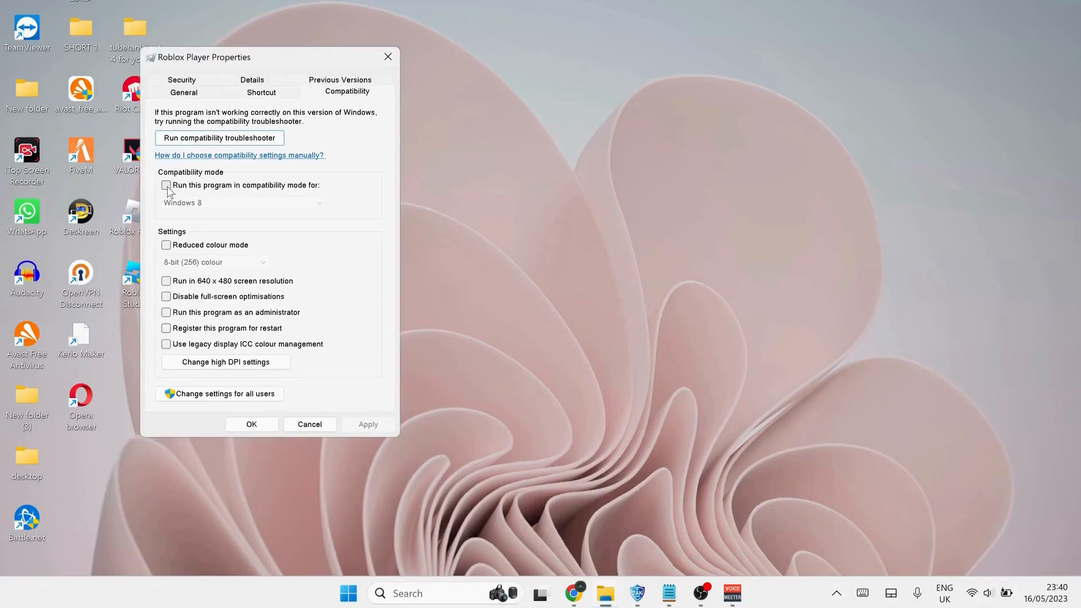
Step: Enable Windows 8 compatibility mode, disable full-screen optimisations and run as administrator
{"action": "left_click", "coordinate": [167, 185]}
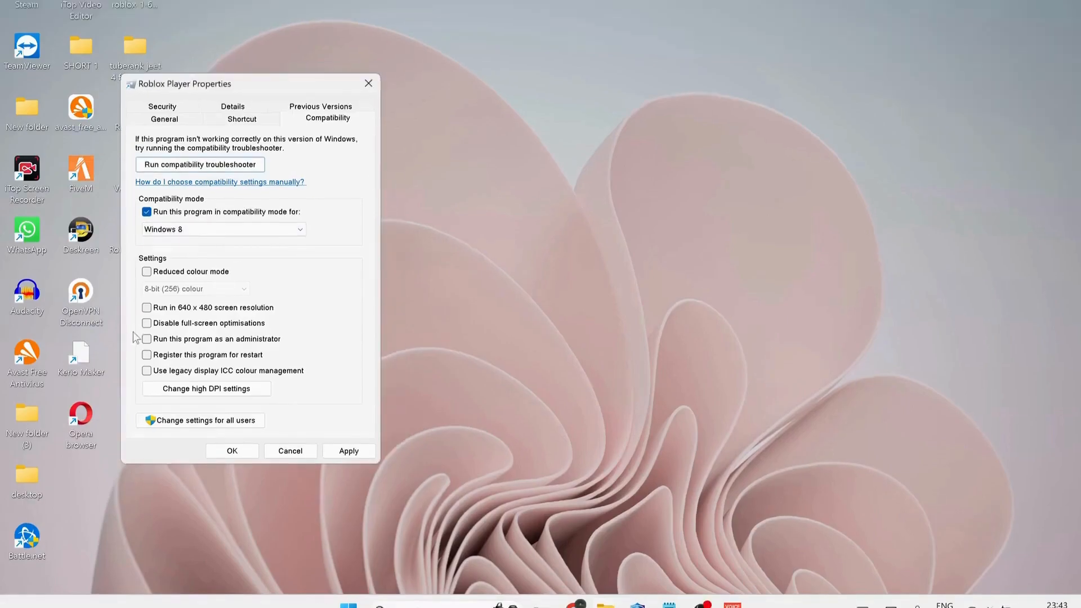
{"action": "left_click", "coordinate": [146, 323]}
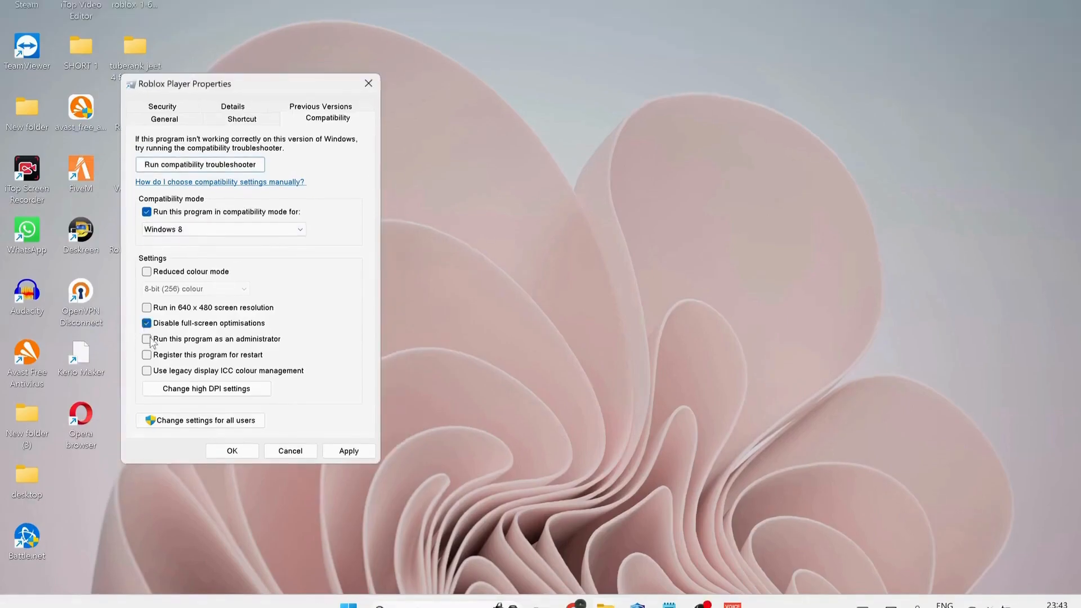
{"action": "left_click", "coordinate": [146, 339]}
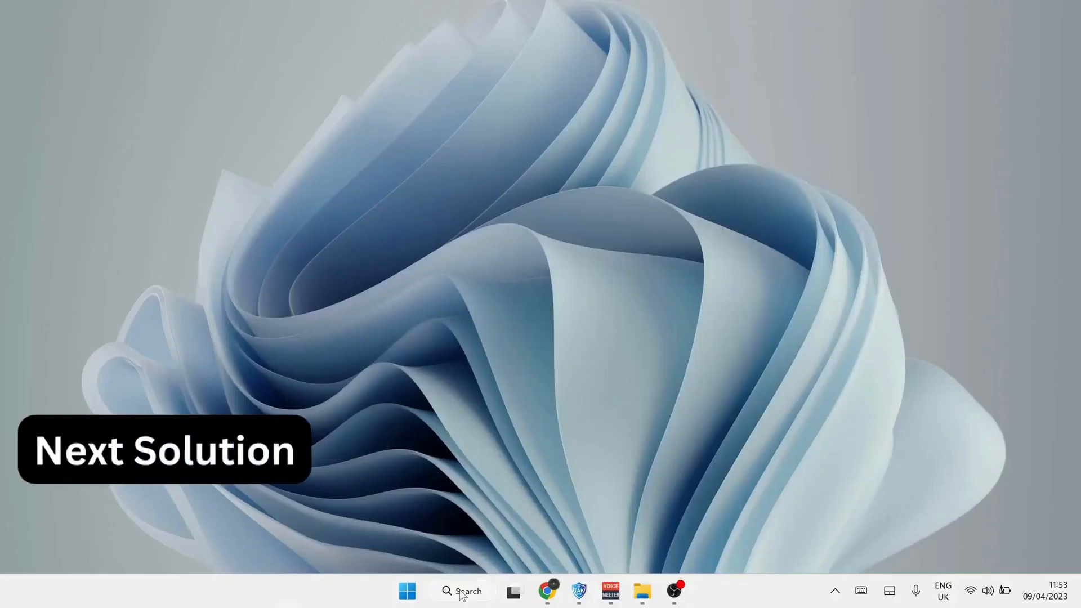
Step: Search %localappdata% and open the AppData Local folder
{"action": "left_click", "coordinate": [460, 591]}
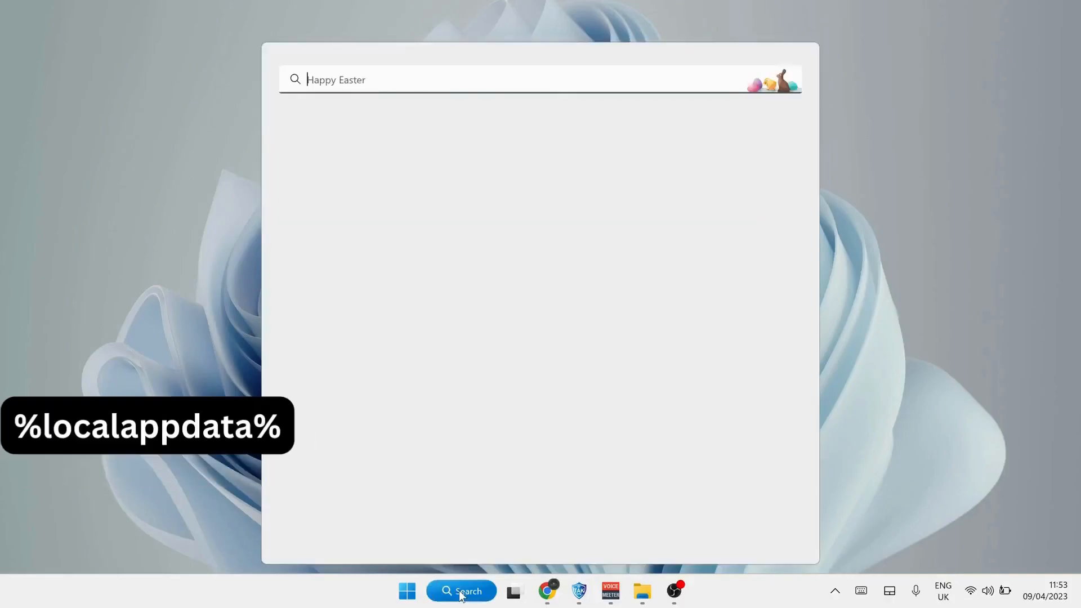
{"action": "type", "text": "%localappdata%"}
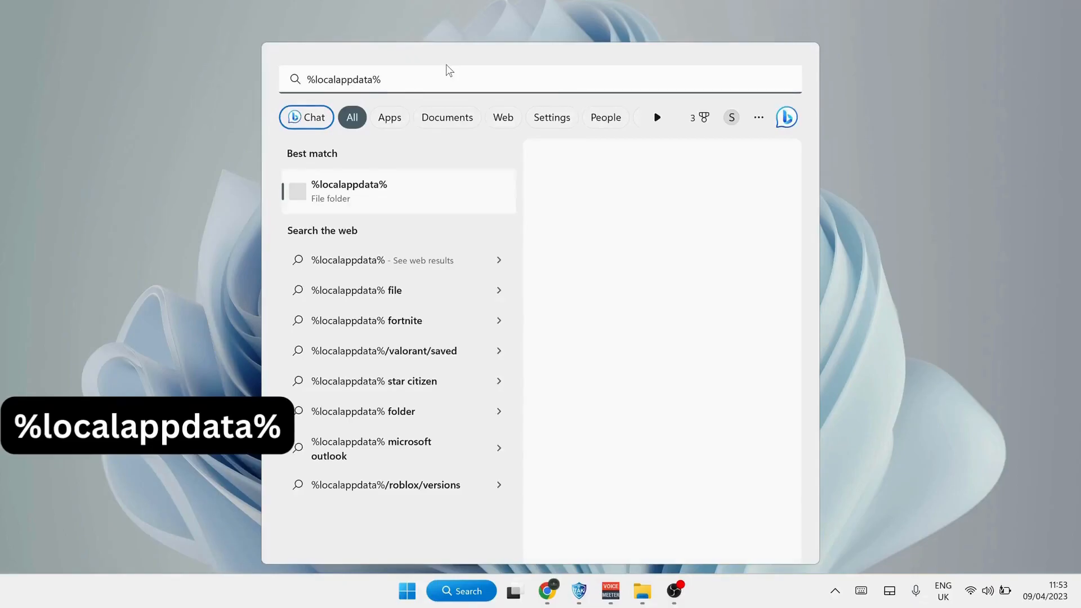
{"action": "left_click", "coordinate": [349, 192]}
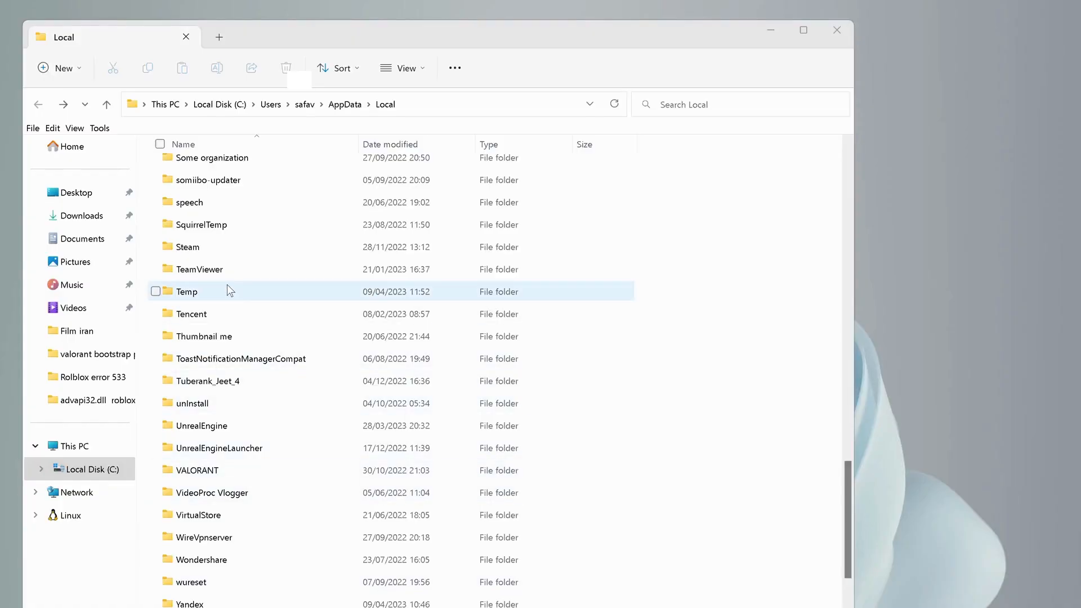
Step: Delete the Roblox folder inside AppData\Local\Temp
{"action": "left_click", "coordinate": [155, 291]}
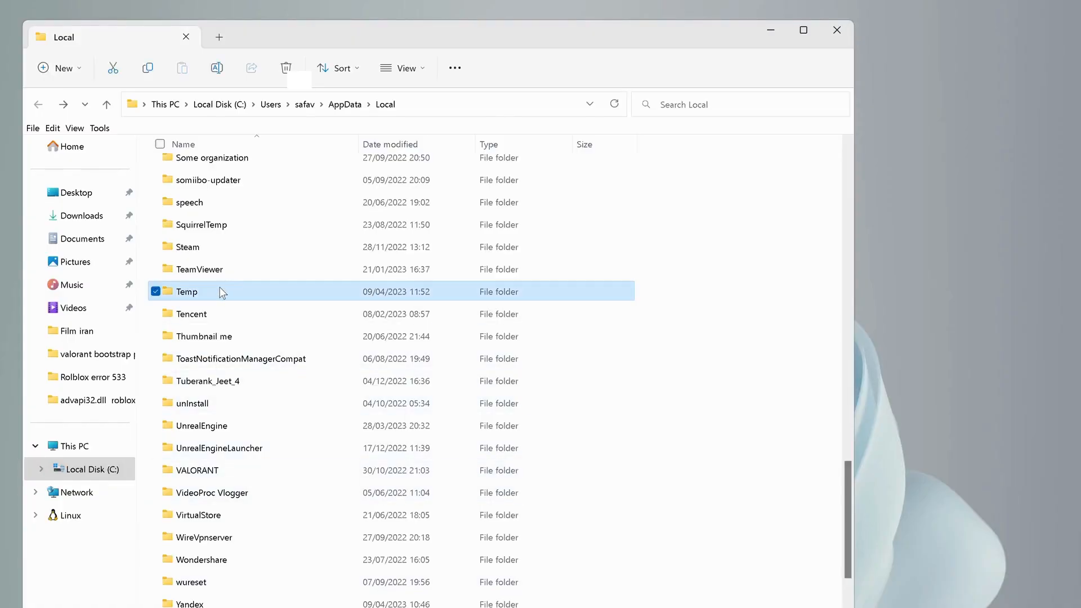
{"action": "double_click", "coordinate": [185, 290]}
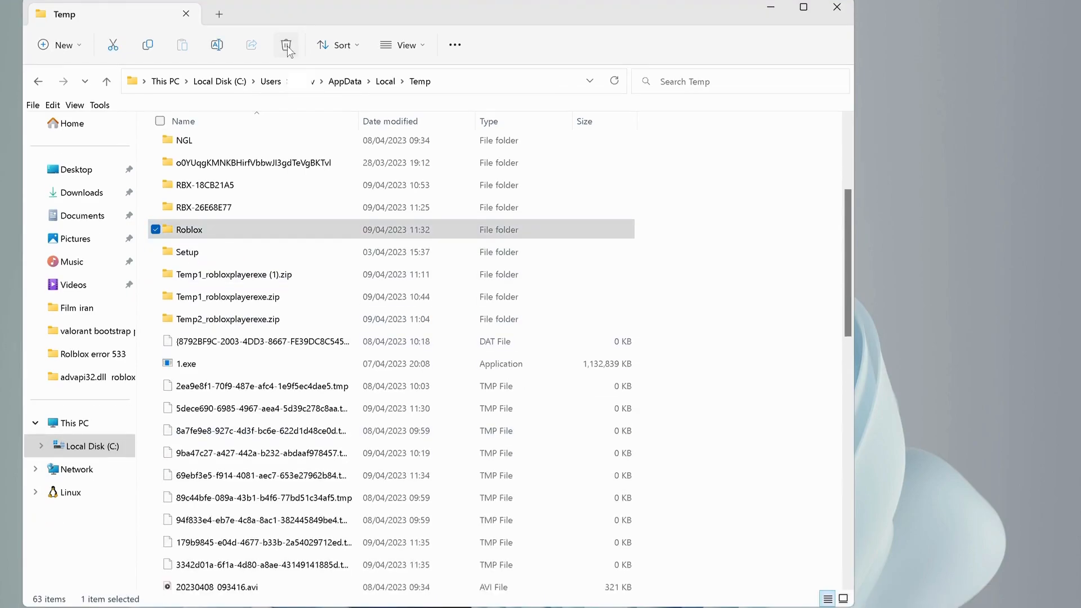
{"action": "left_click", "coordinate": [285, 45]}
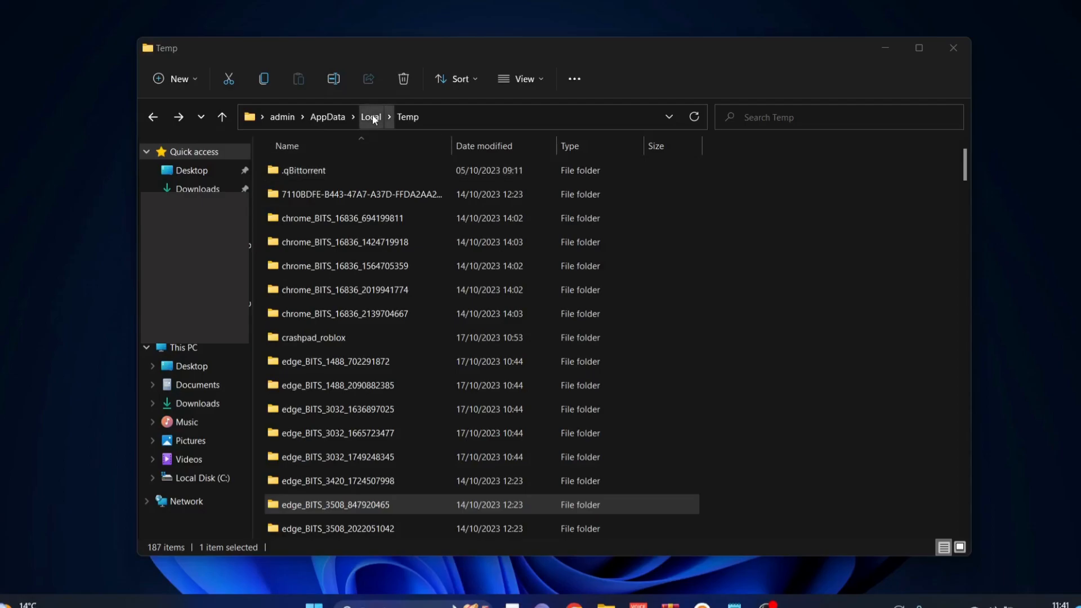
Step: Delete the Roblox folder from AppData\Local
{"action": "left_click", "coordinate": [370, 116]}
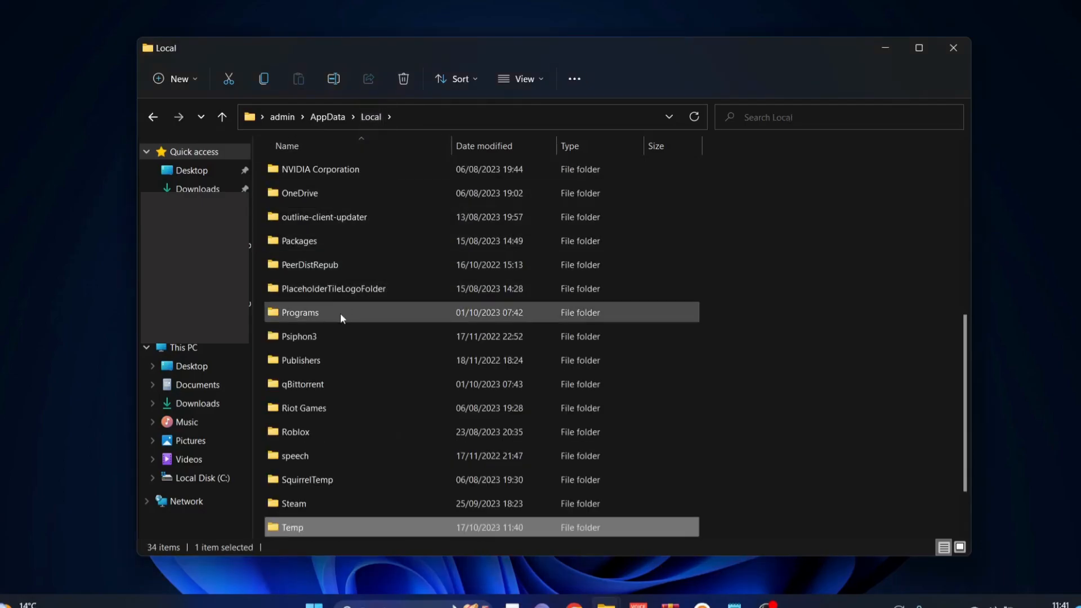
{"action": "left_click", "coordinate": [303, 407]}
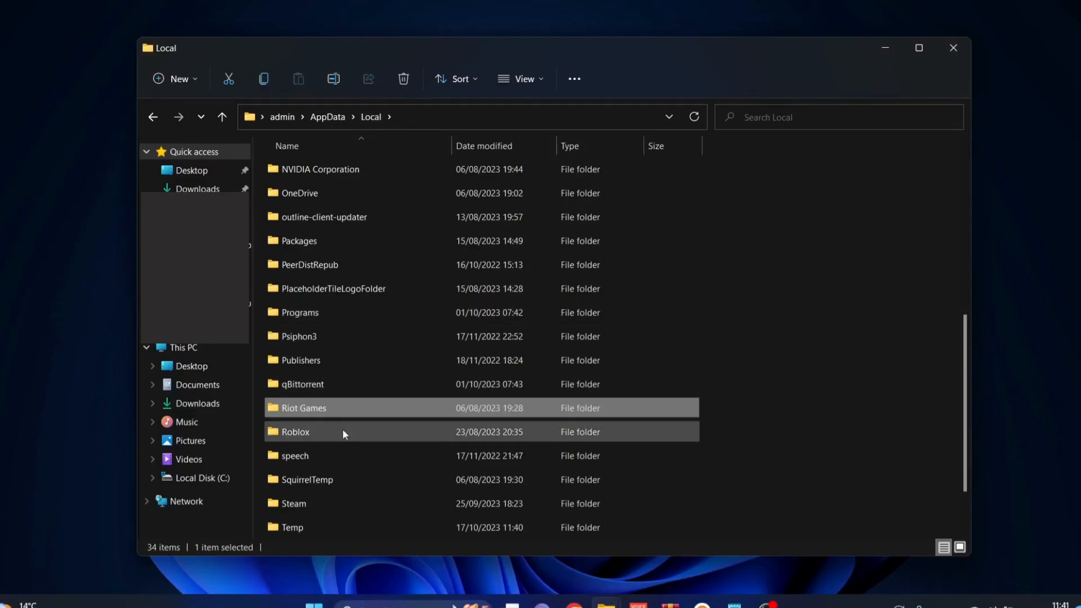
{"action": "scroll", "scroll_direction": "down", "scroll_amount": 3}
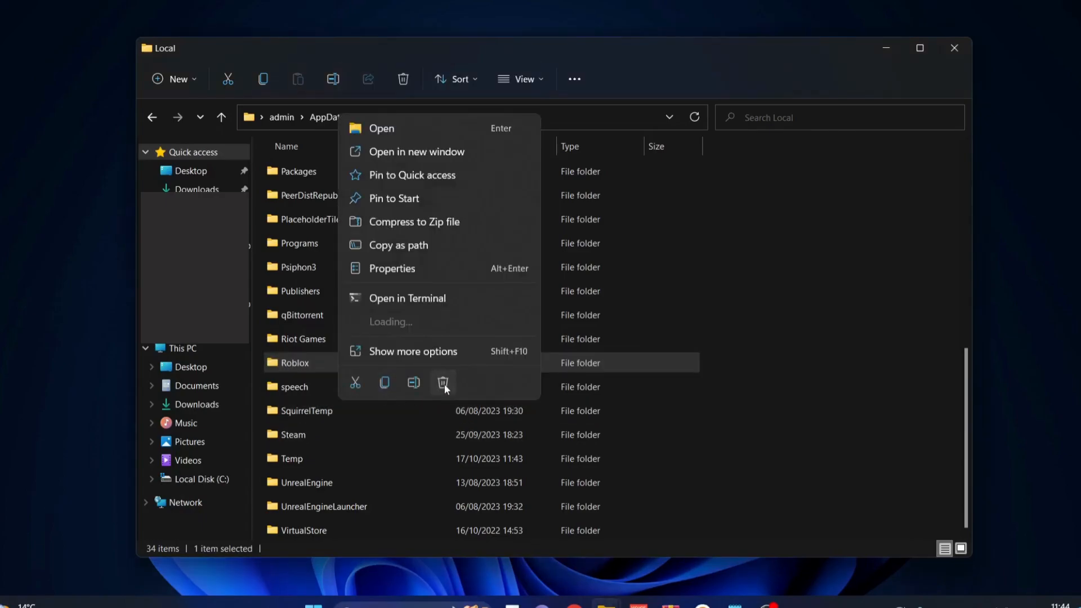
{"action": "left_click", "coordinate": [443, 382]}
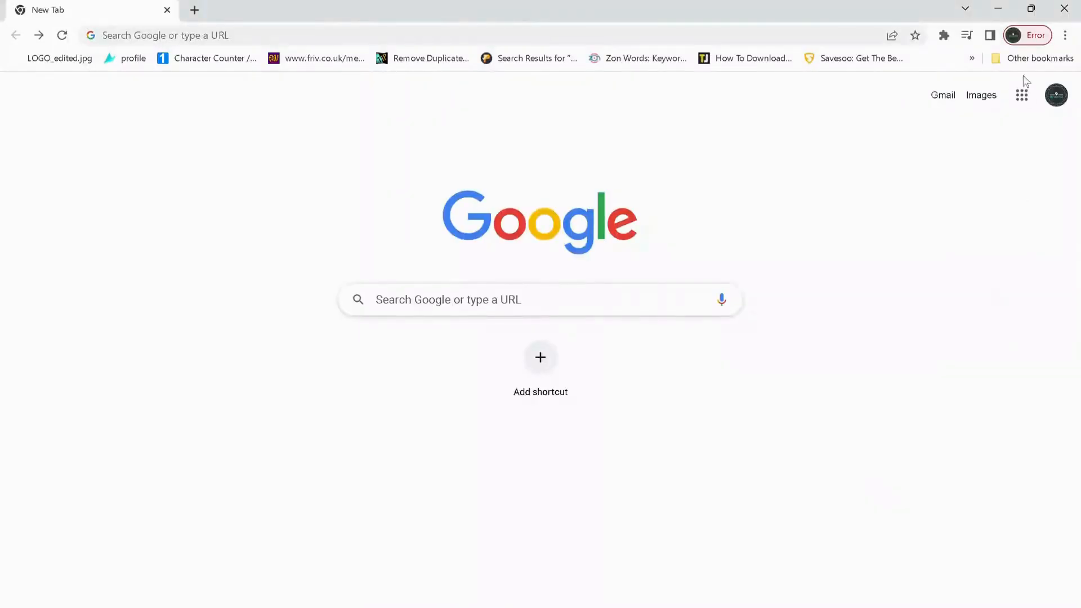
Step: Go to Chrome Settings > Cookies and other site data > all site data and permissions
{"action": "left_click", "coordinate": [1063, 35]}
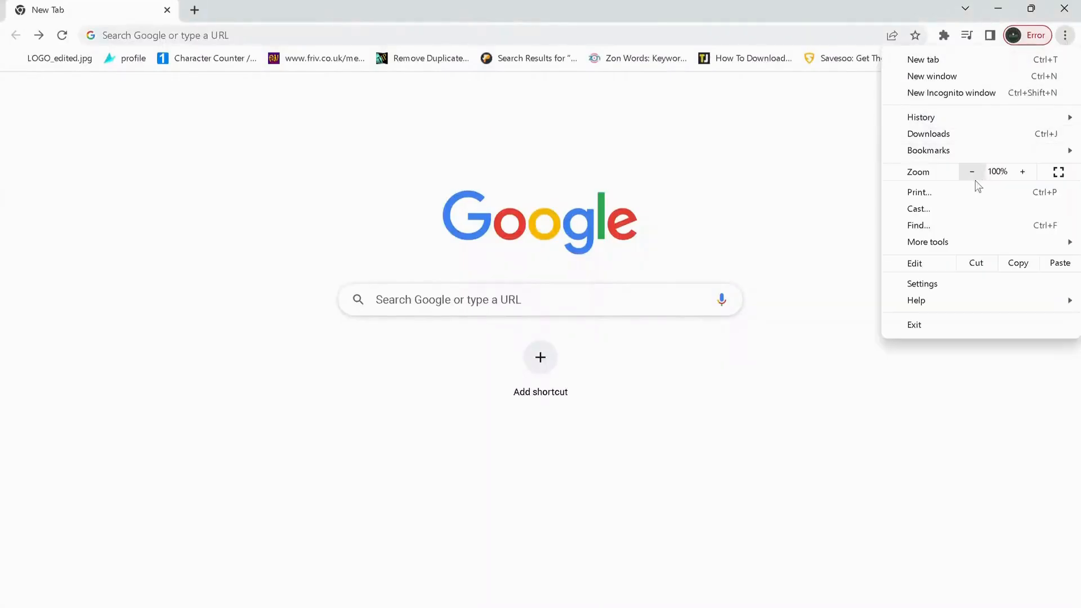
{"action": "left_click", "coordinate": [922, 284]}
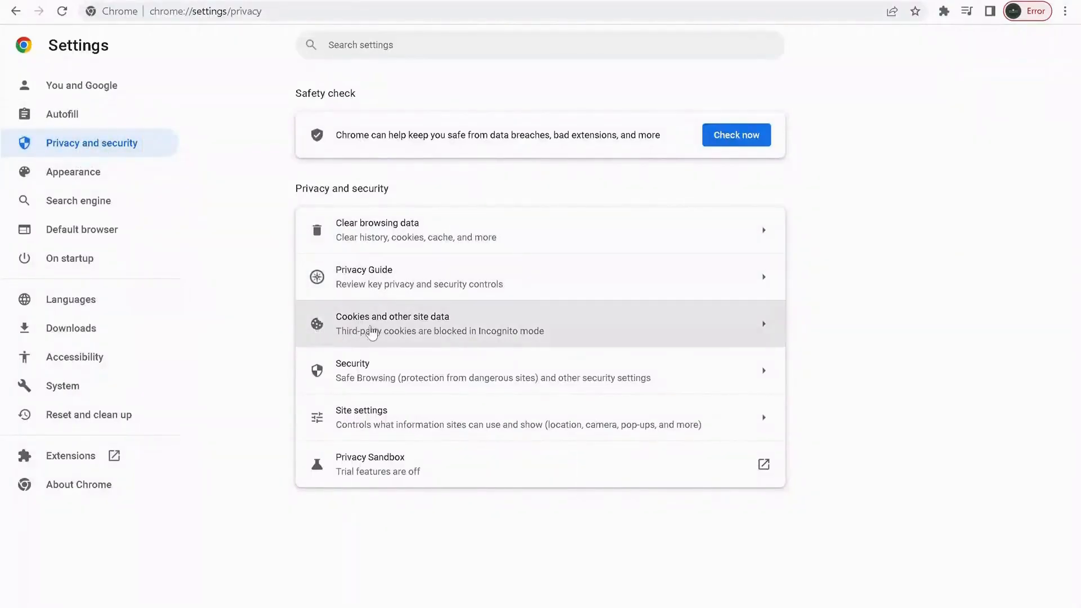
{"action": "left_click", "coordinate": [392, 323]}
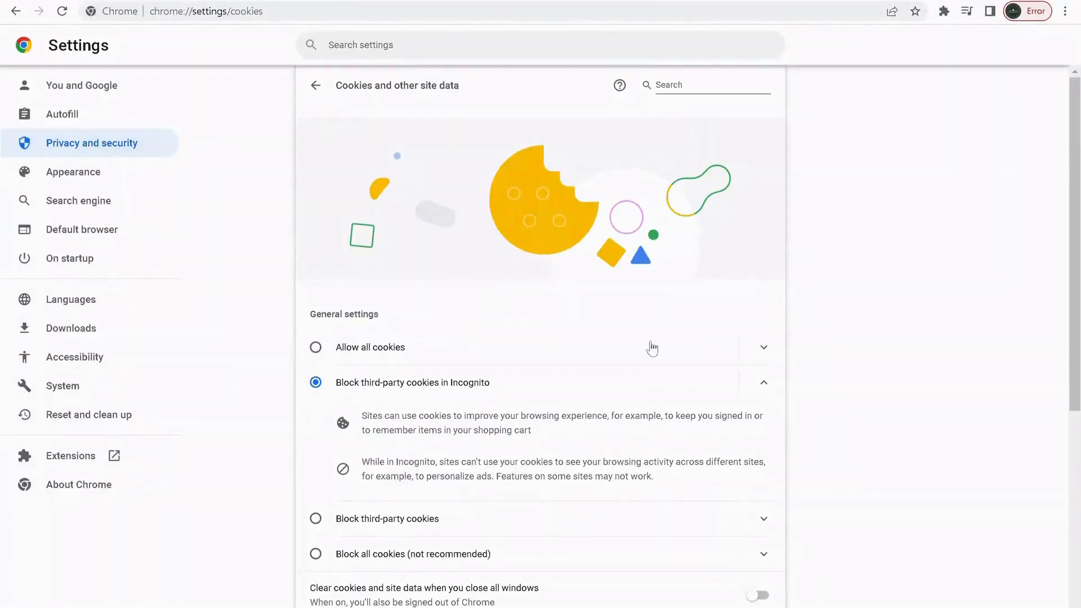
{"action": "scroll", "scroll_direction": "down", "scroll_amount": 3}
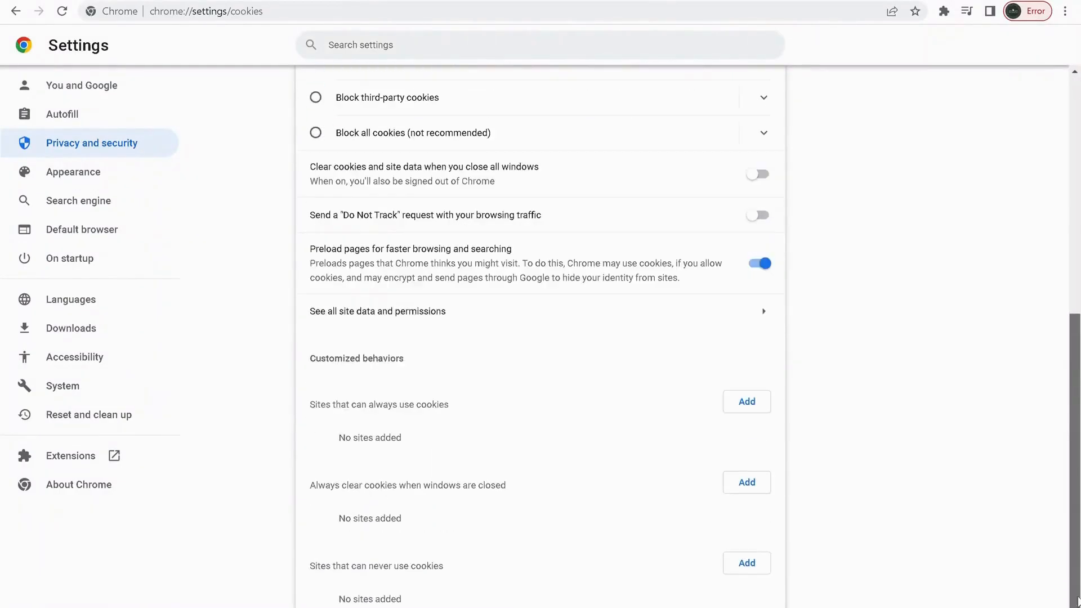
{"action": "mouse_move", "coordinate": [329, 321]}
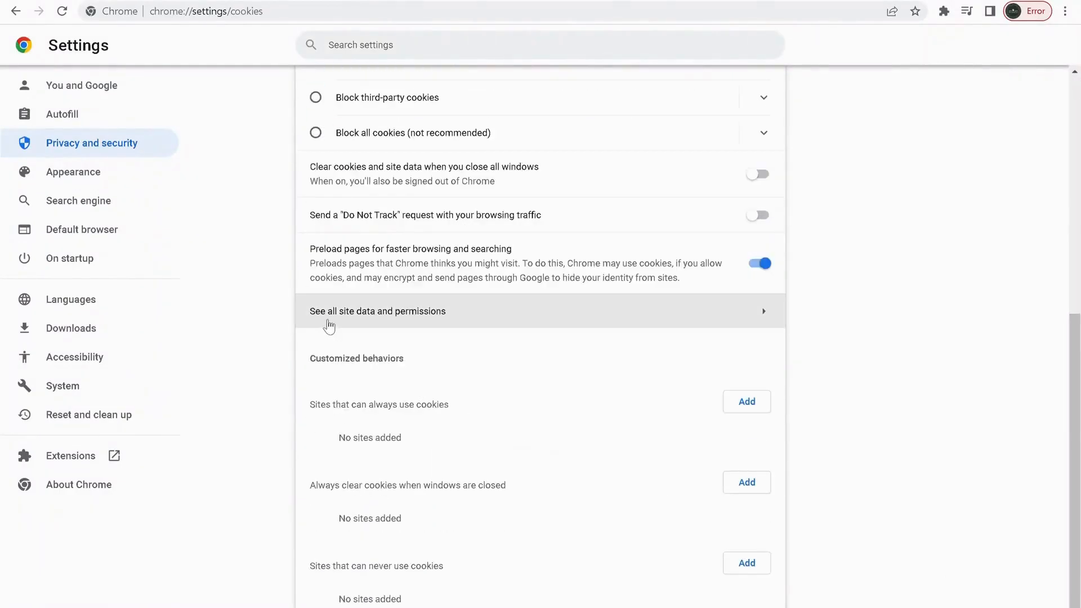
{"action": "left_click", "coordinate": [378, 310]}
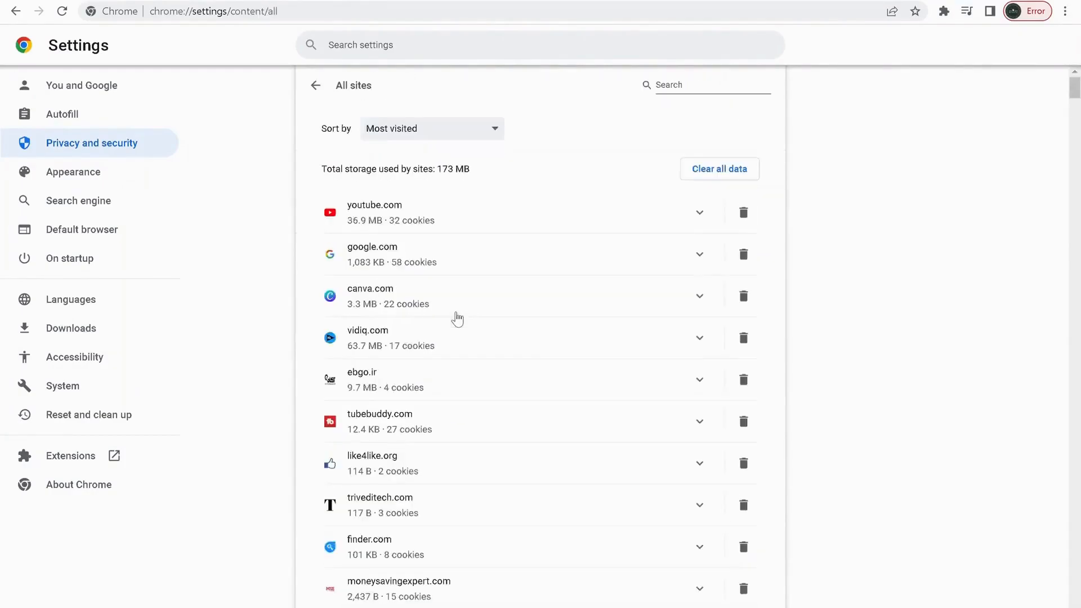
{"action": "left_click", "coordinate": [710, 85]}
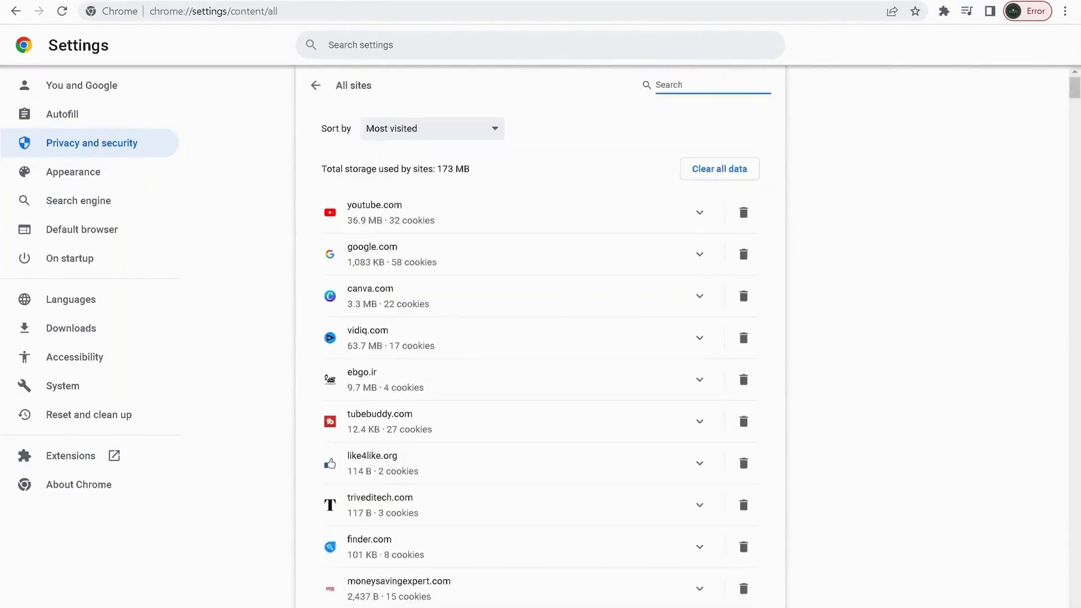
{"action": "type", "text": "roblox"}
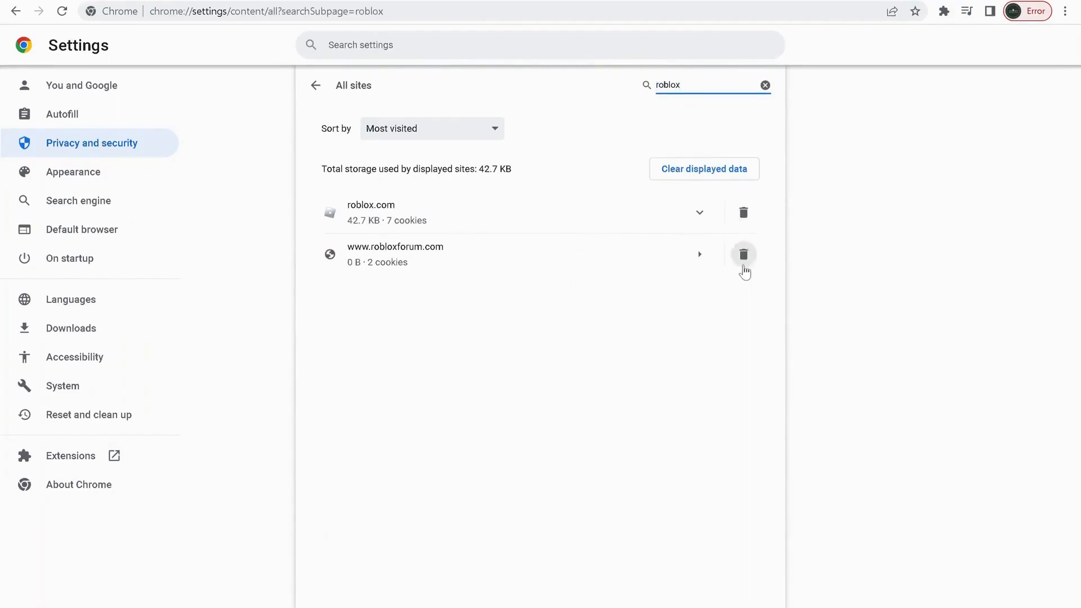
{"action": "left_click", "coordinate": [315, 85]}
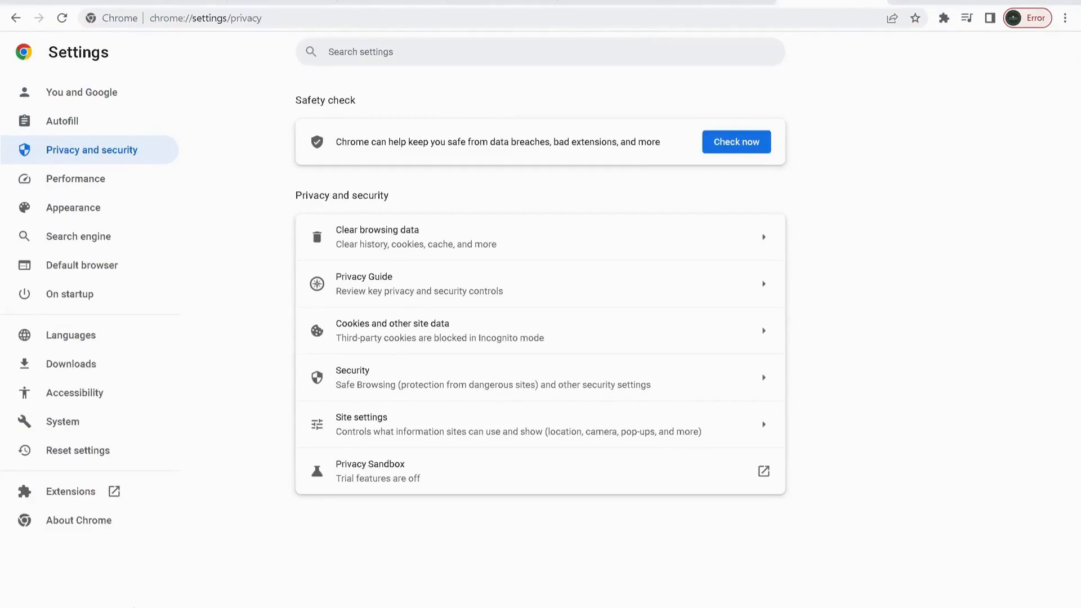
{"action": "mouse_move", "coordinate": [69, 491]}
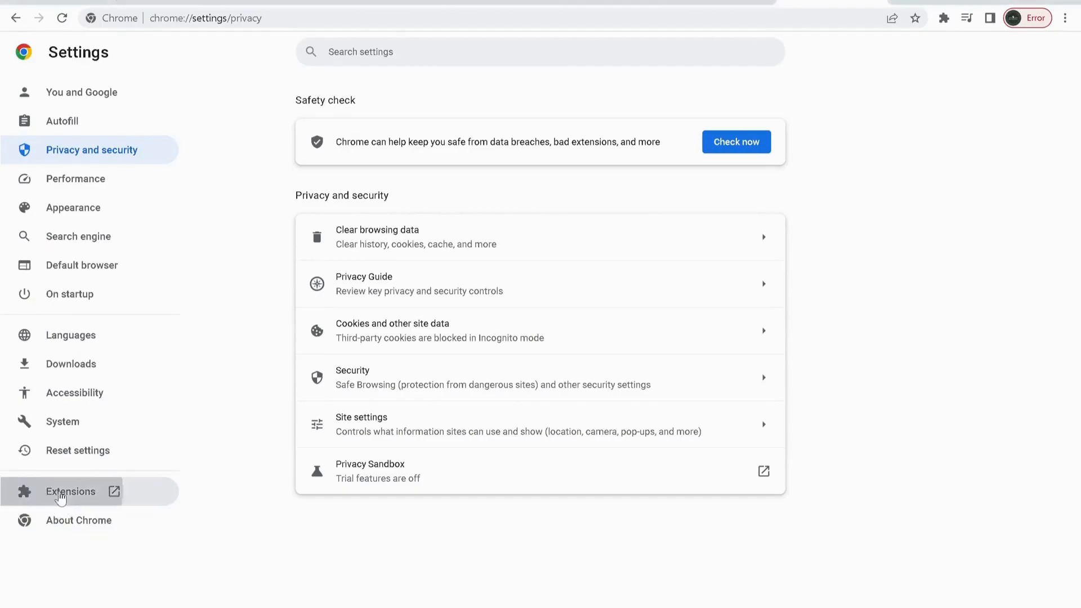
Step: Remove the Buster: Captcha Solver for Humans extension from Chrome's Extensions page
{"action": "left_click", "coordinate": [71, 491]}
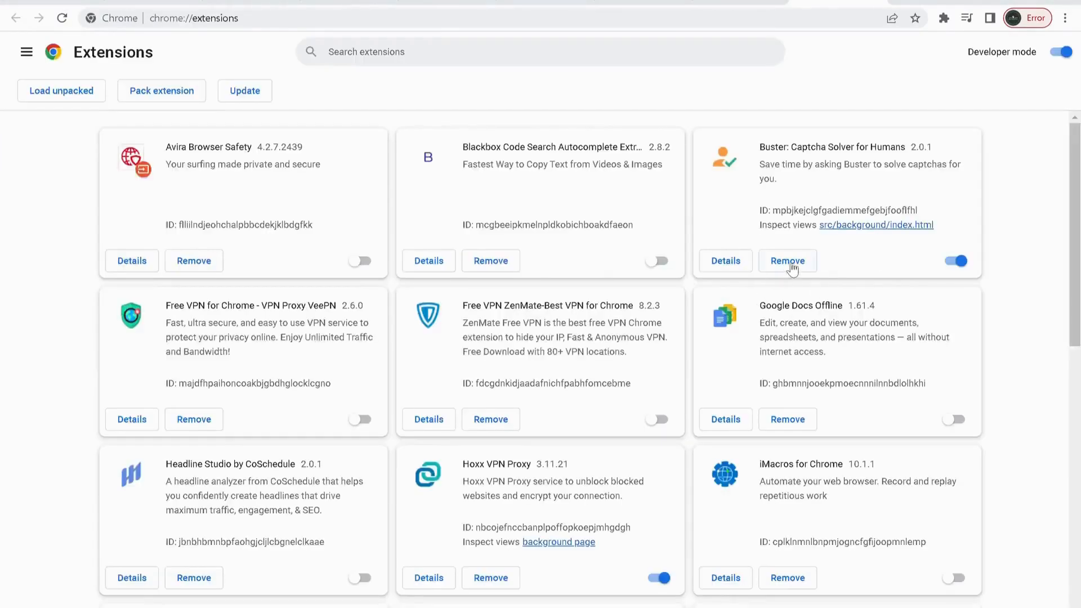
{"action": "left_click", "coordinate": [954, 260]}
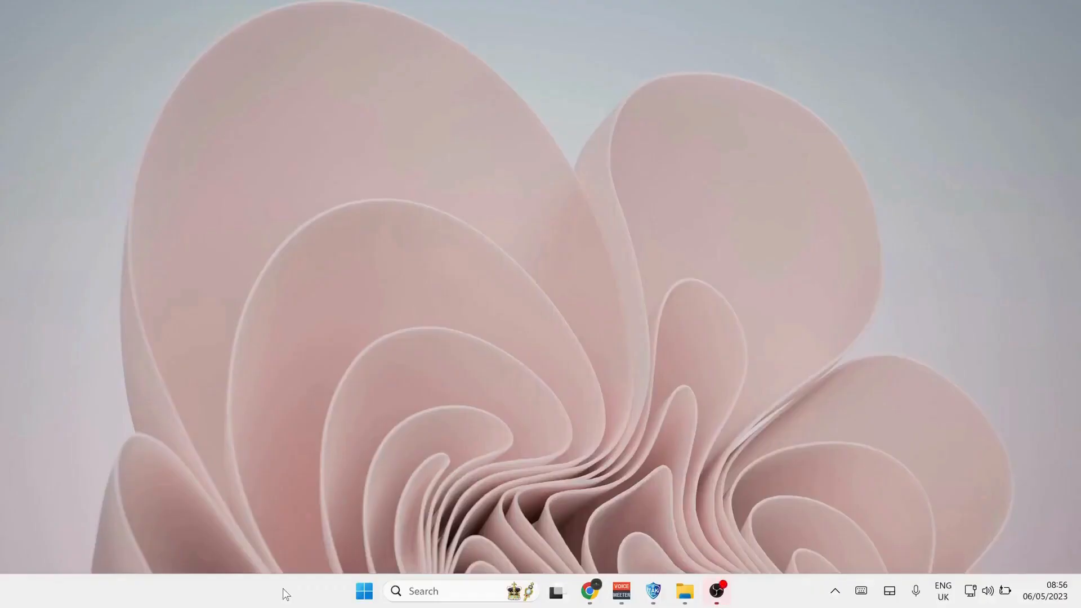
Step: Run appwiz.cpl and select Roblox Player in the installed programs list
{"action": "key", "text": "win+r"}
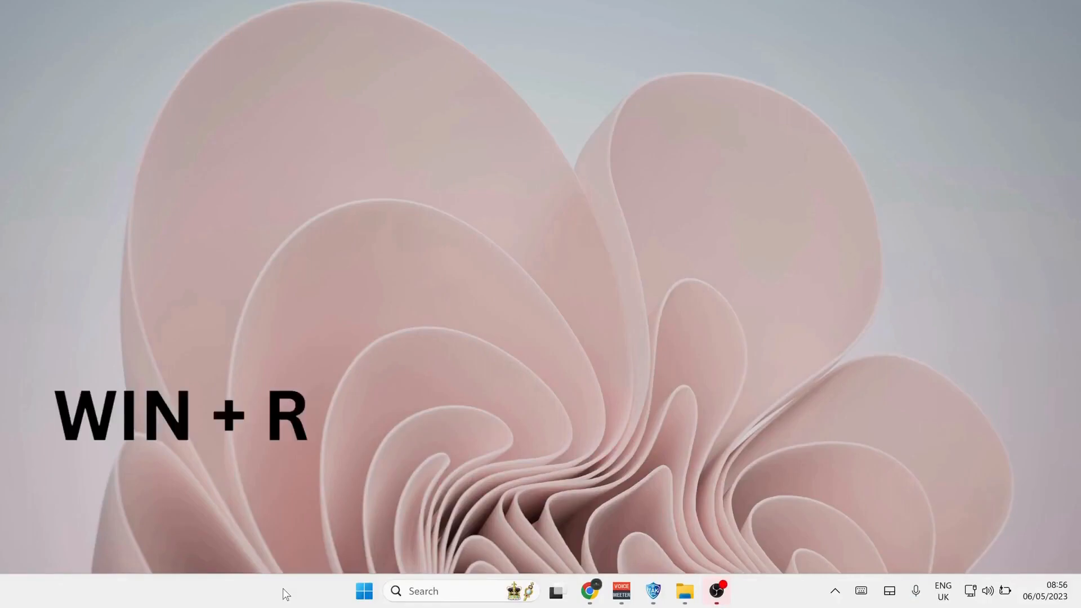
{"action": "key", "text": "win+r"}
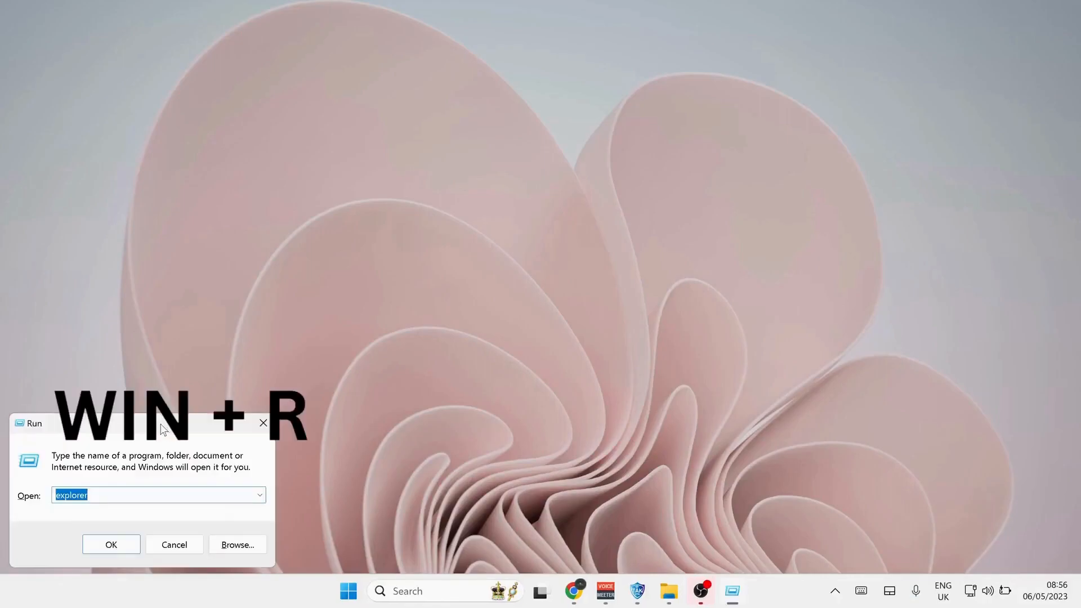
{"action": "type", "text": "appwiz.cpl"}
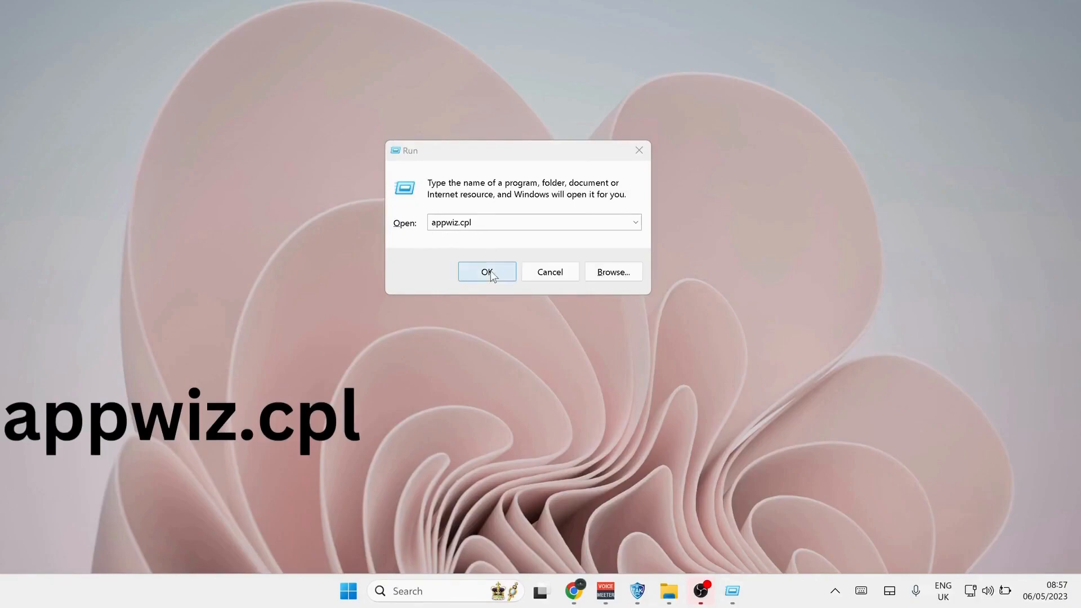
{"action": "left_click", "coordinate": [486, 271]}
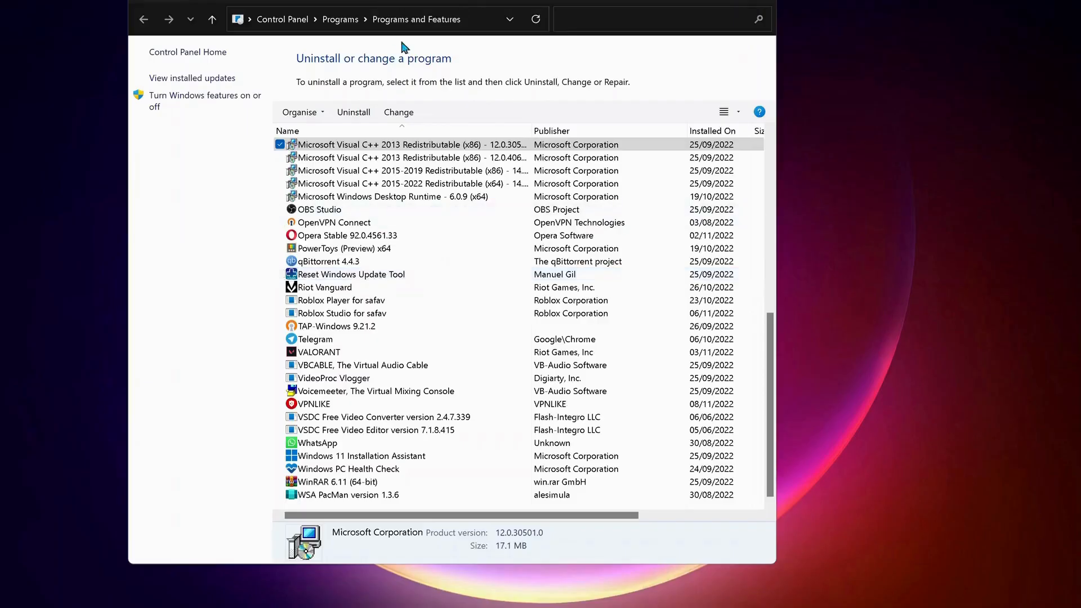
{"action": "mouse_move", "coordinate": [338, 300]}
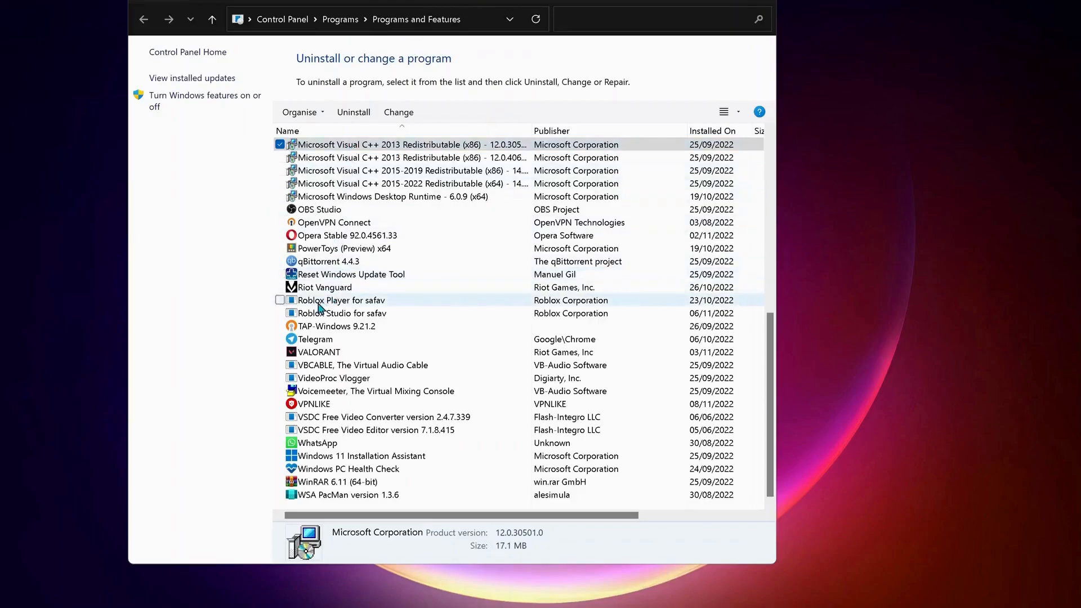
{"action": "left_click", "coordinate": [341, 300]}
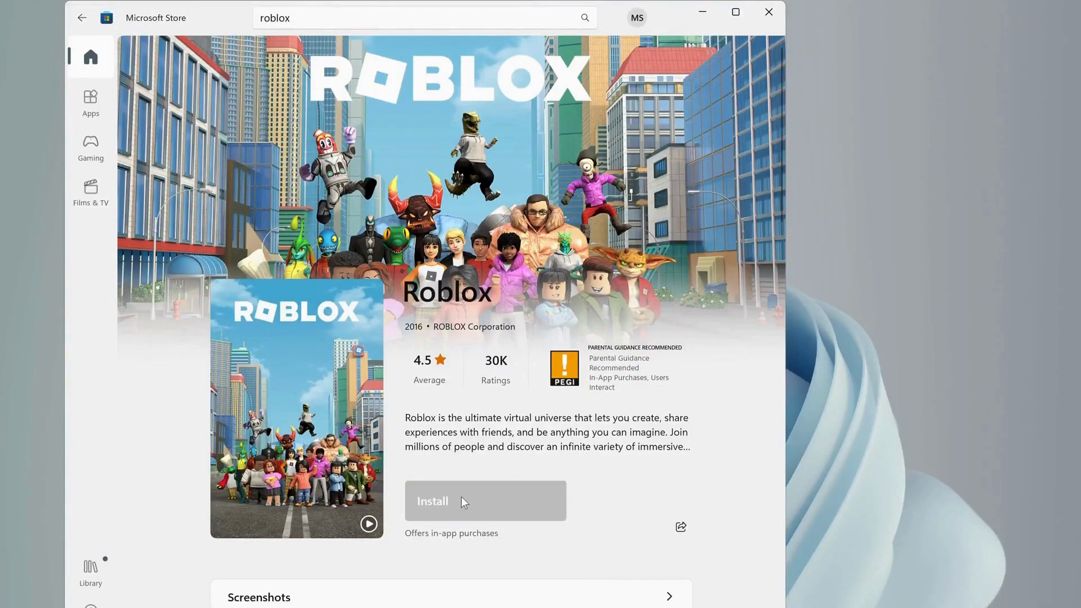
Step: Install Roblox from its Microsoft Store page
{"action": "left_click", "coordinate": [768, 12]}
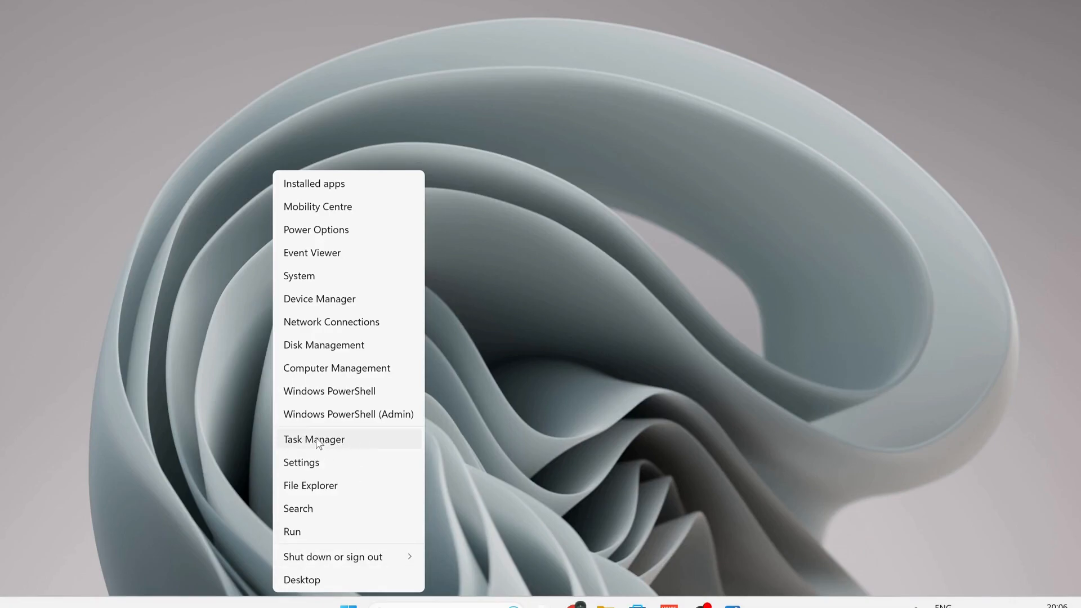
Step: Launch Task Manager and go to the Details process list to locate RTSS.exe
{"action": "left_click", "coordinate": [314, 439]}
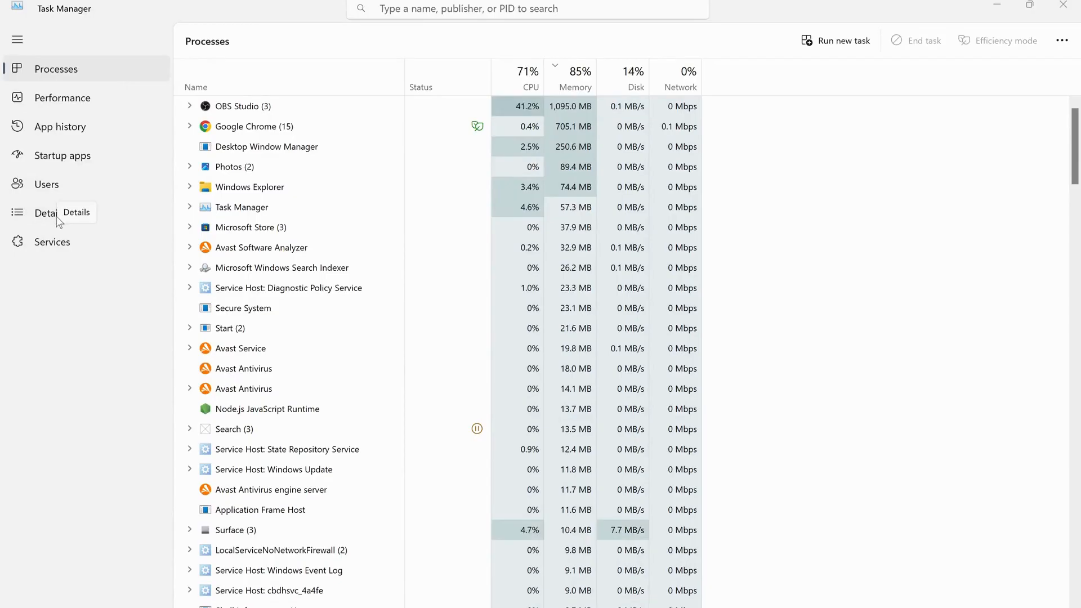
{"action": "right_click", "coordinate": [310, 176]}
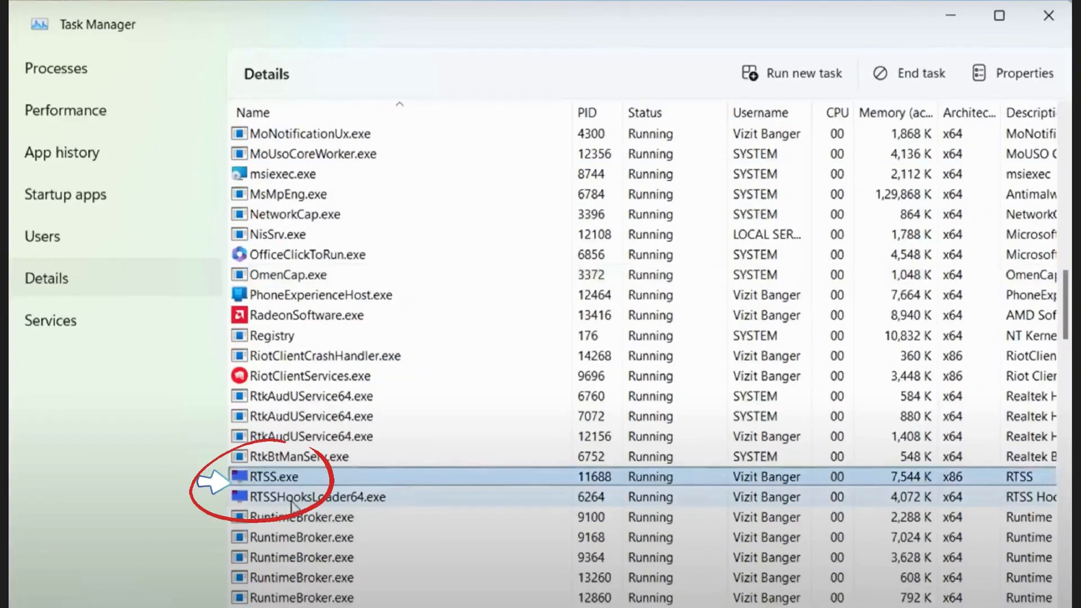
{"action": "mouse_move", "coordinate": [200, 477]}
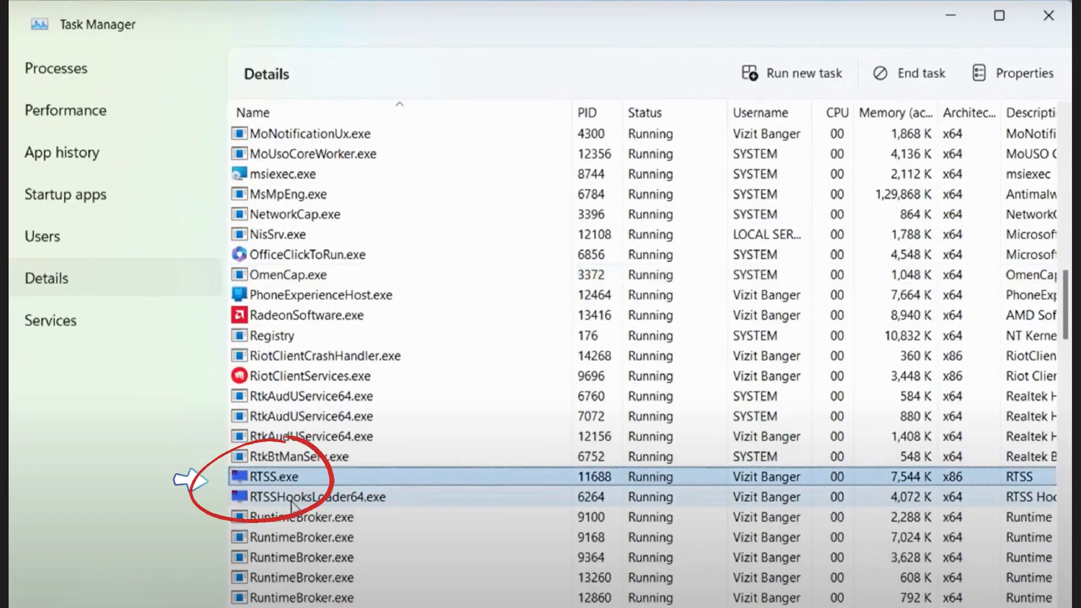